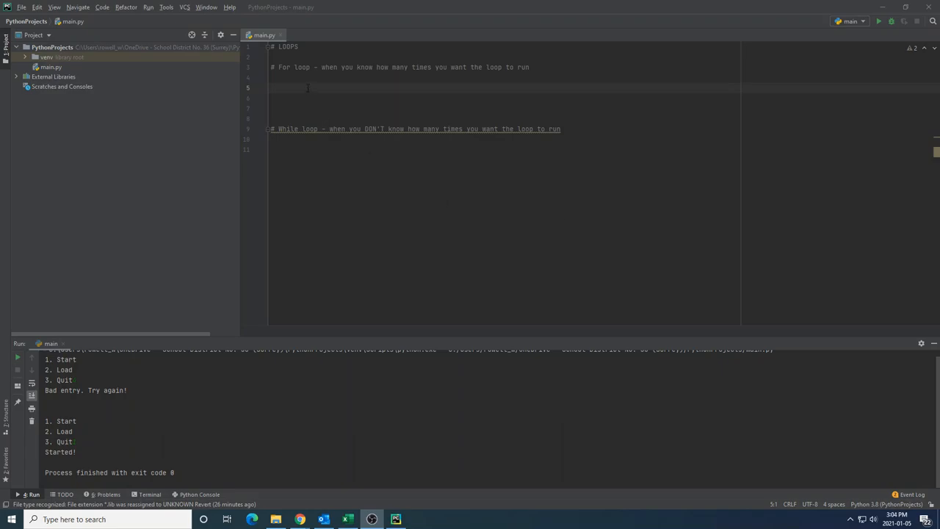
mouse_move(619, 223)
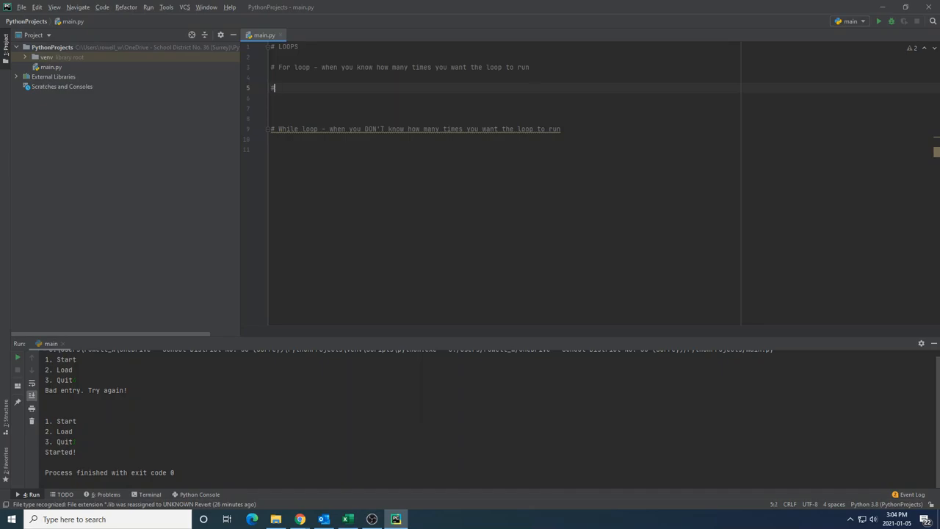
Write the syntax comment '# for (var) in (iterable):' and highlight var and iterable.
type("#")
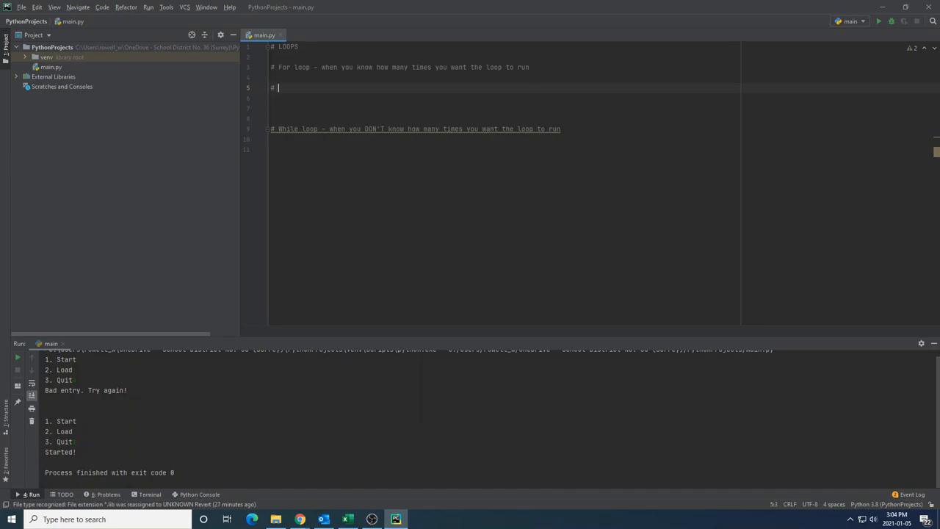
type("for (var) in (")
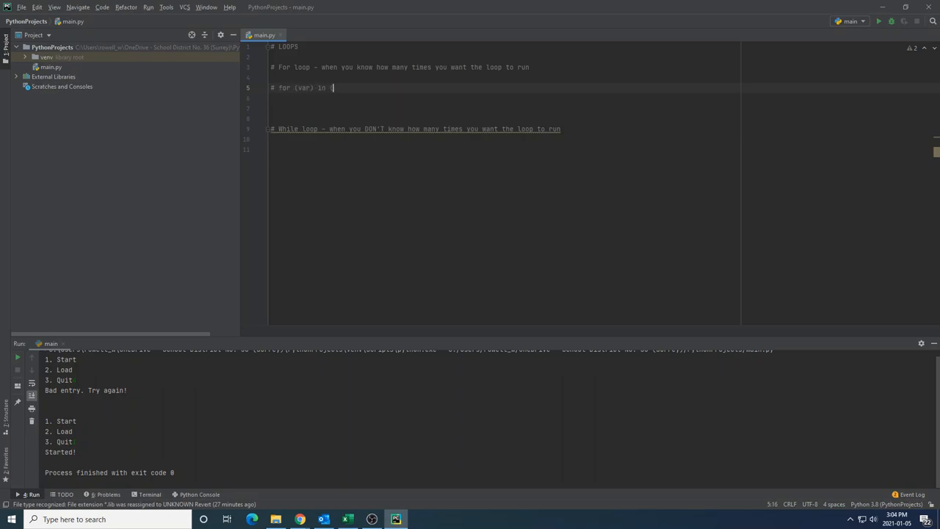
type("interable):")
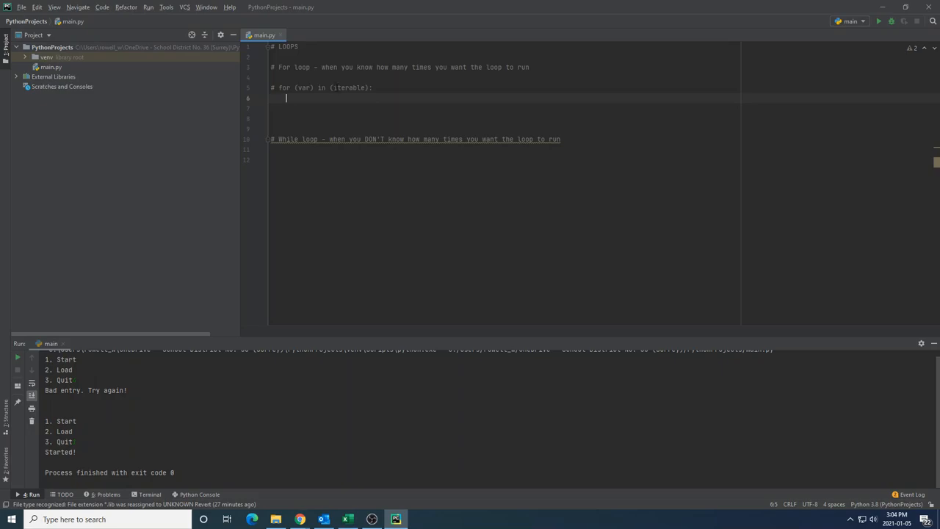
double_click(348, 88)
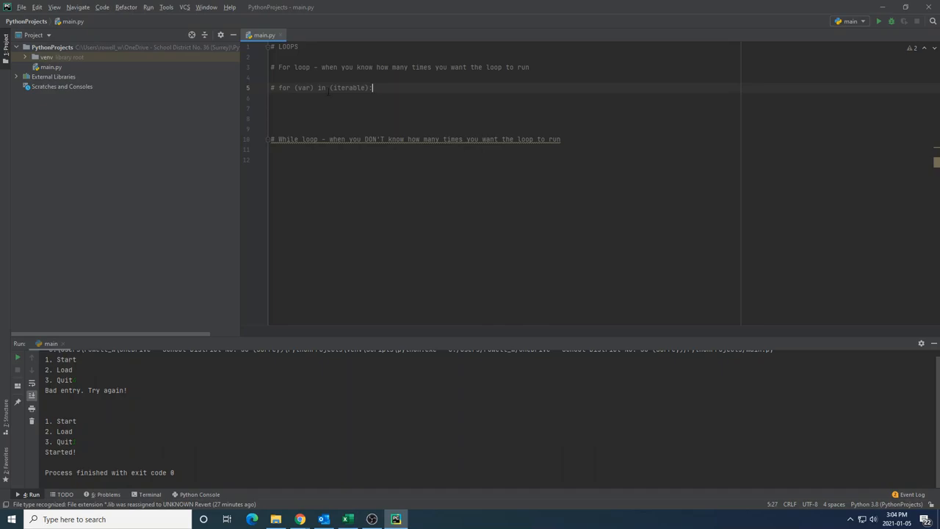
double_click(302, 88)
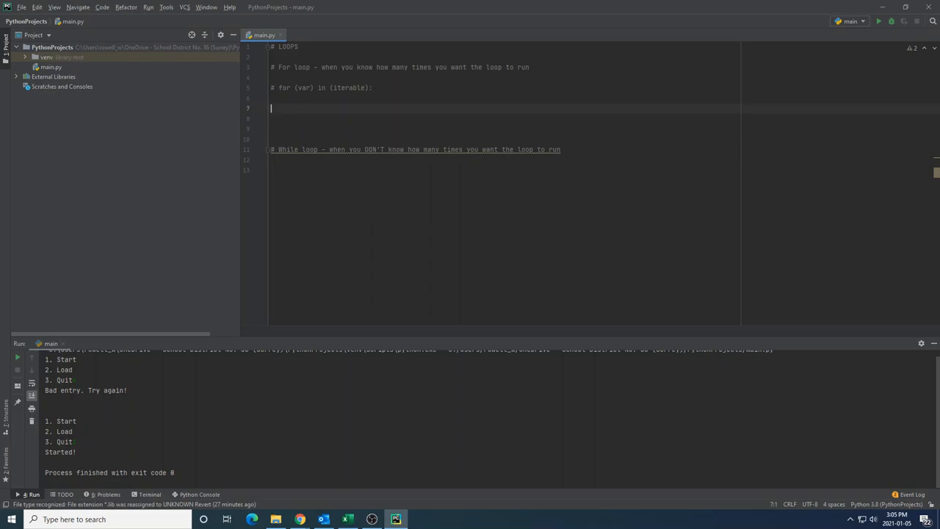
Define menu = {"Burger", "Fries", "Pop"} as a set of foods.
type("menu")
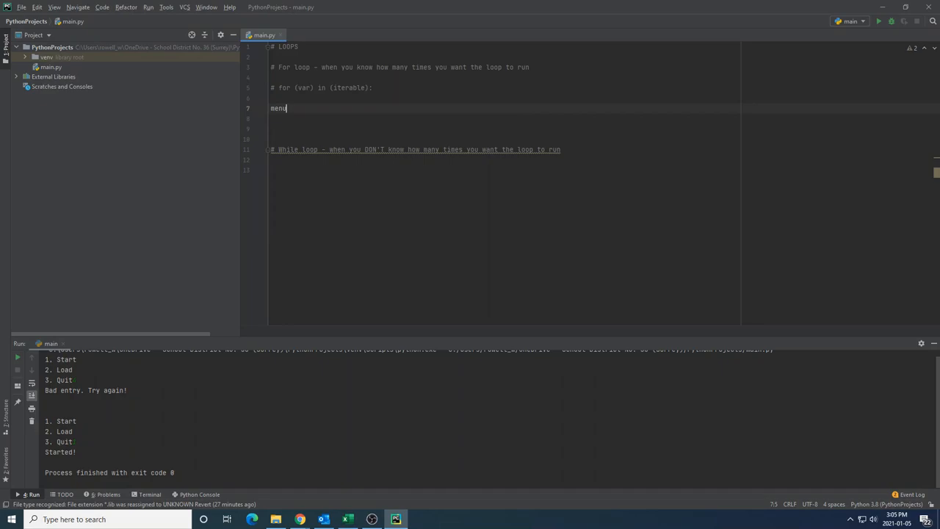
type("= {}")
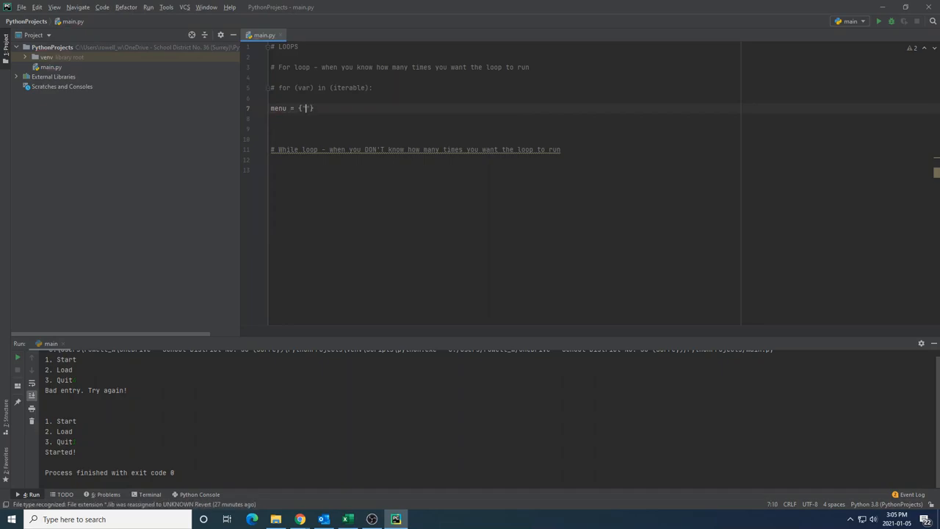
type("\"Burger\",")
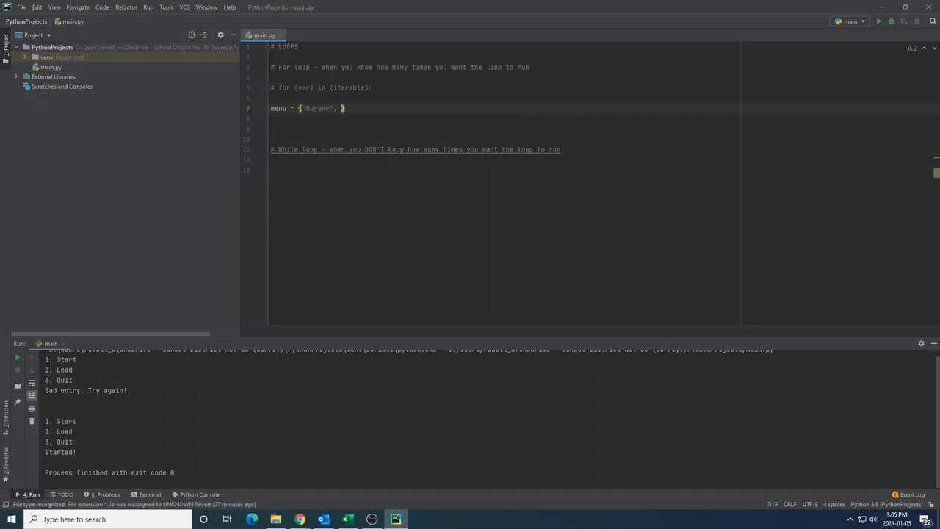
type("\"Fries\", \"Pop")
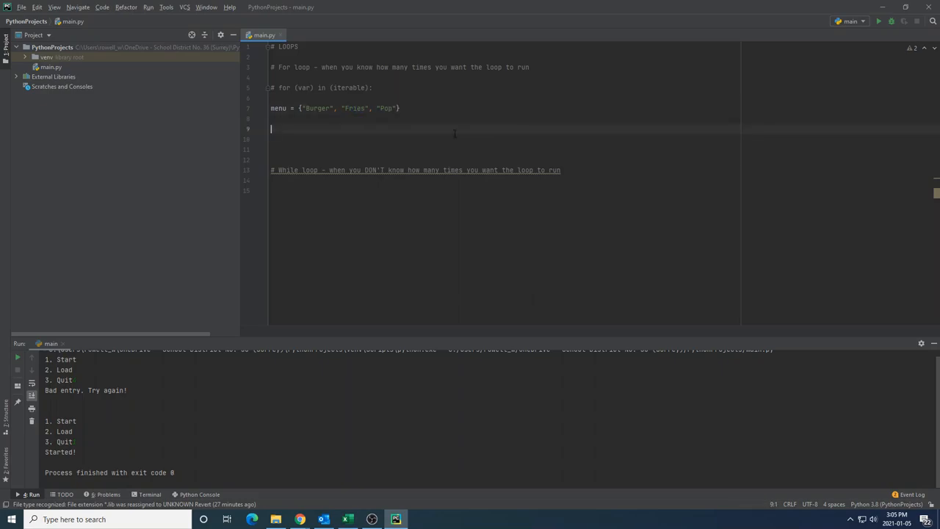
Write the loop header 'for food in menu:' and highlight food and menu.
type("f")
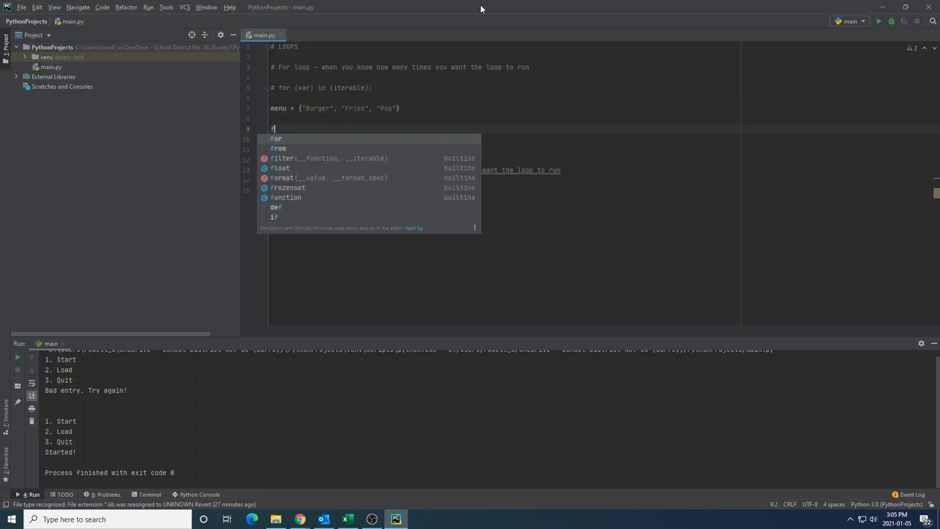
type("or food")
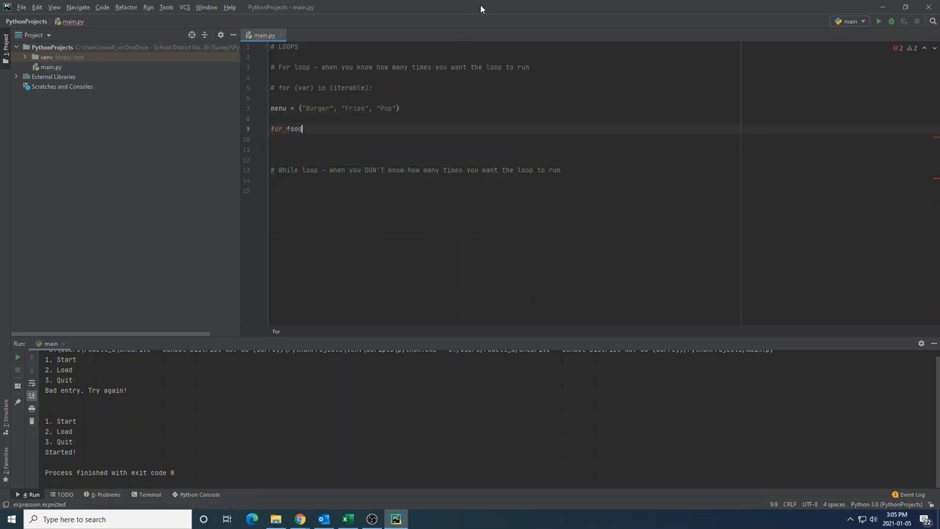
type("in menu:")
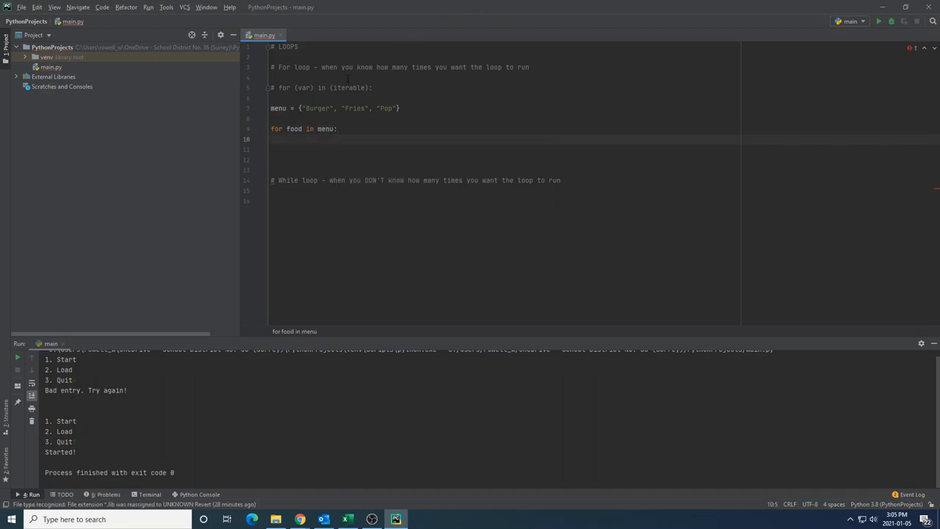
double_click(294, 129)
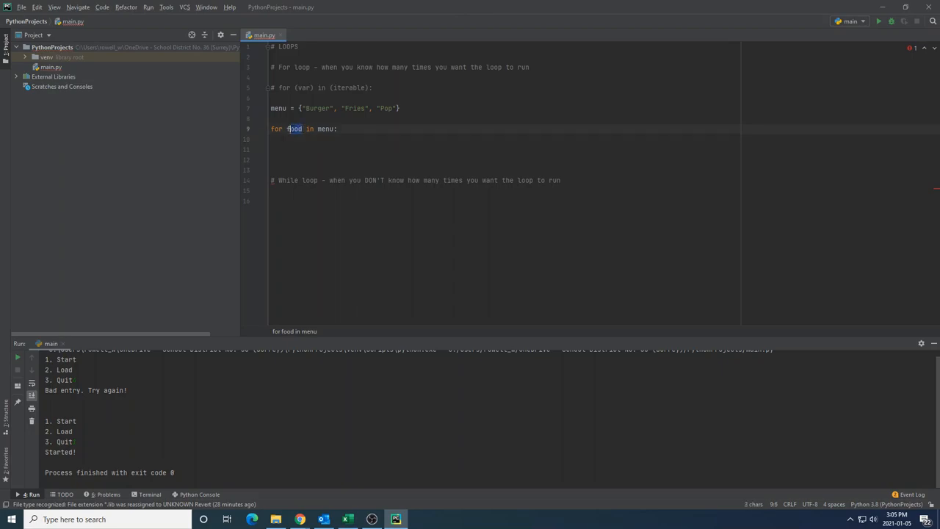
double_click(326, 129)
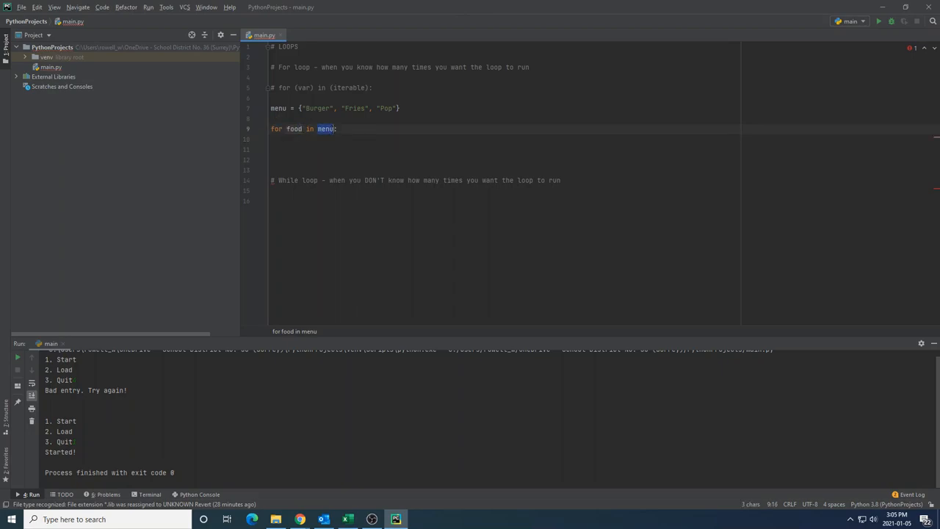
double_click(294, 129)
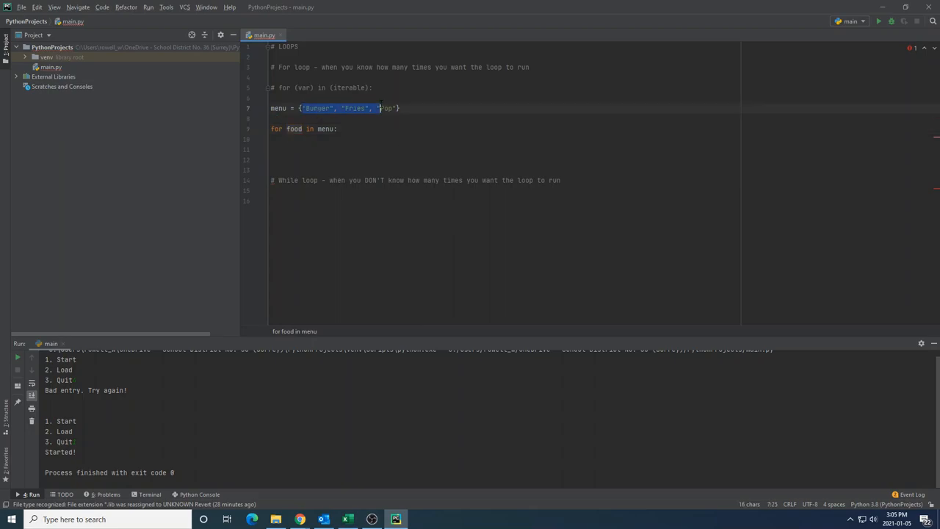
left_click(295, 130)
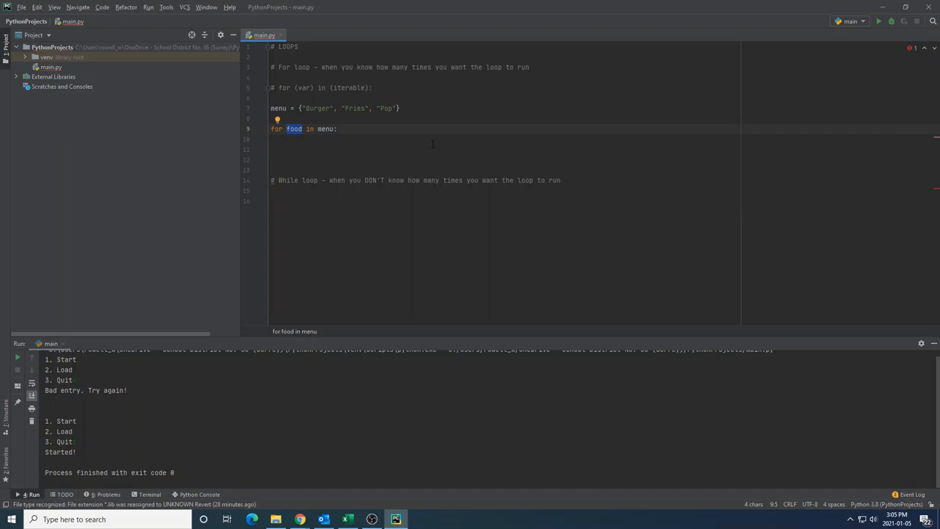
Briefly rename the loop variable to xyz, restore food, and add print(food) as the body.
type("xyz")
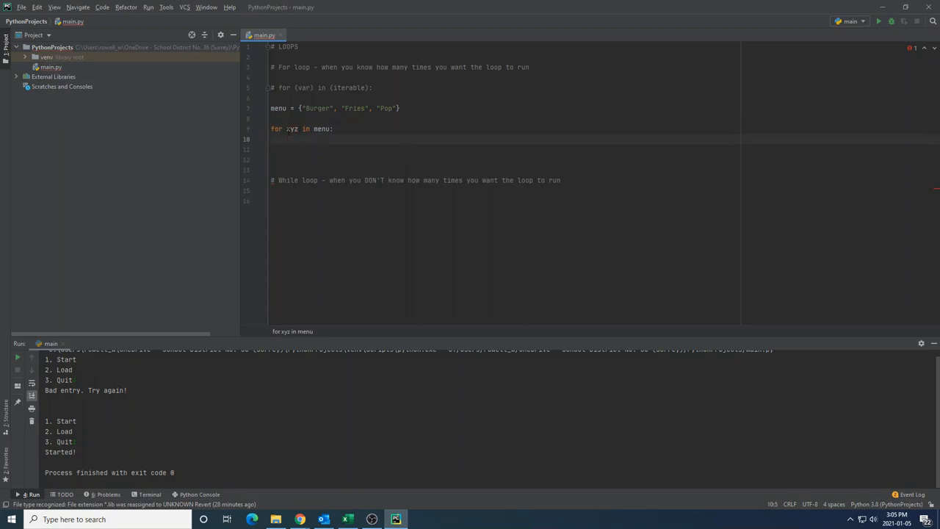
double_click(292, 129)
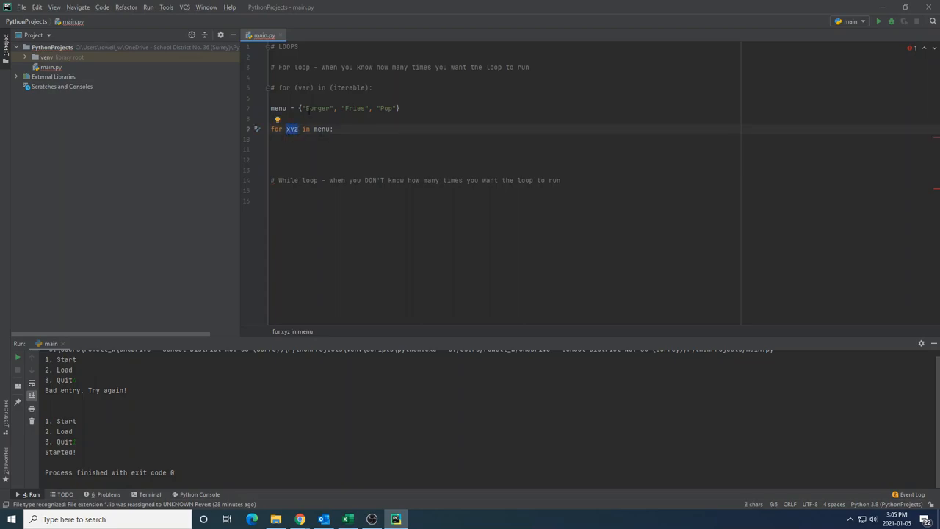
double_click(315, 108)
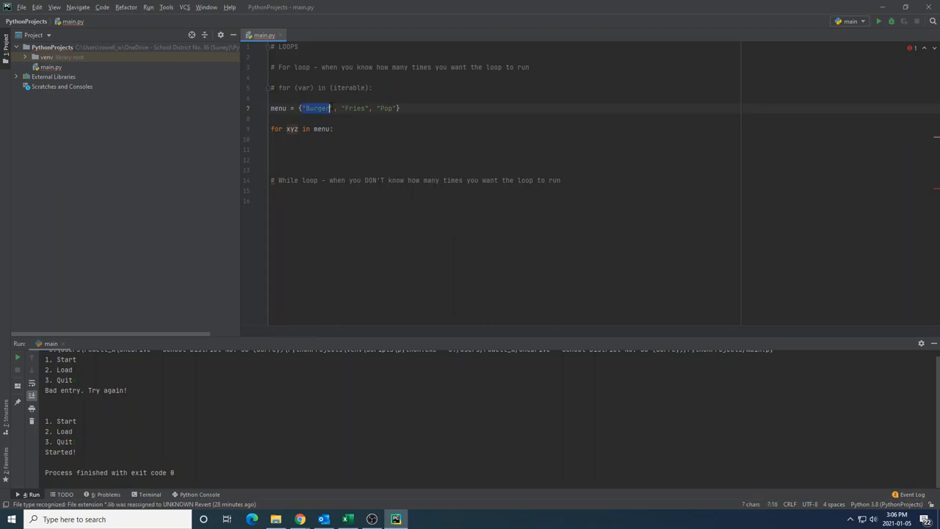
double_click(384, 108)
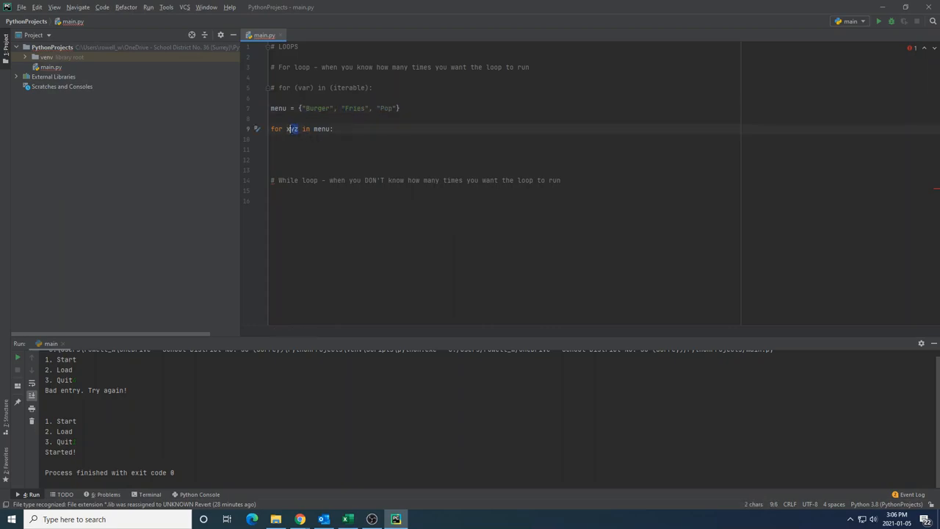
type("food")
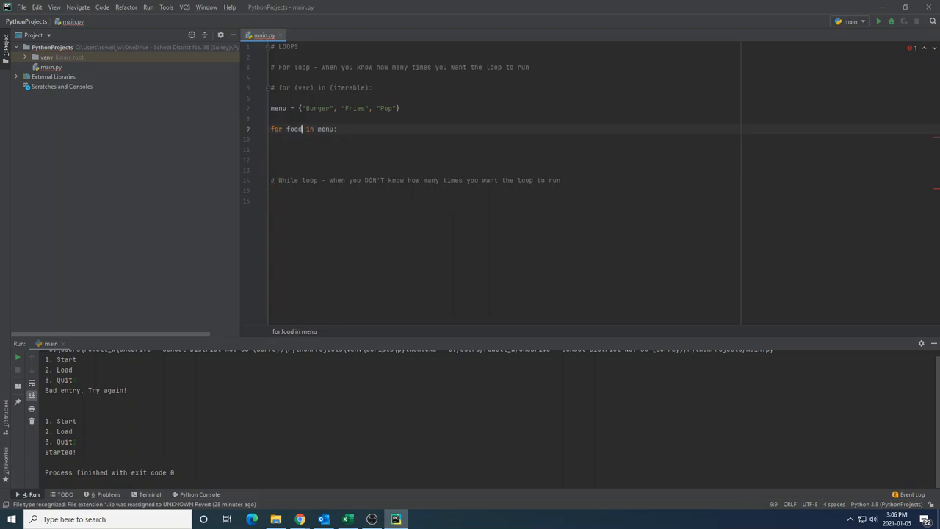
type("print(food)")
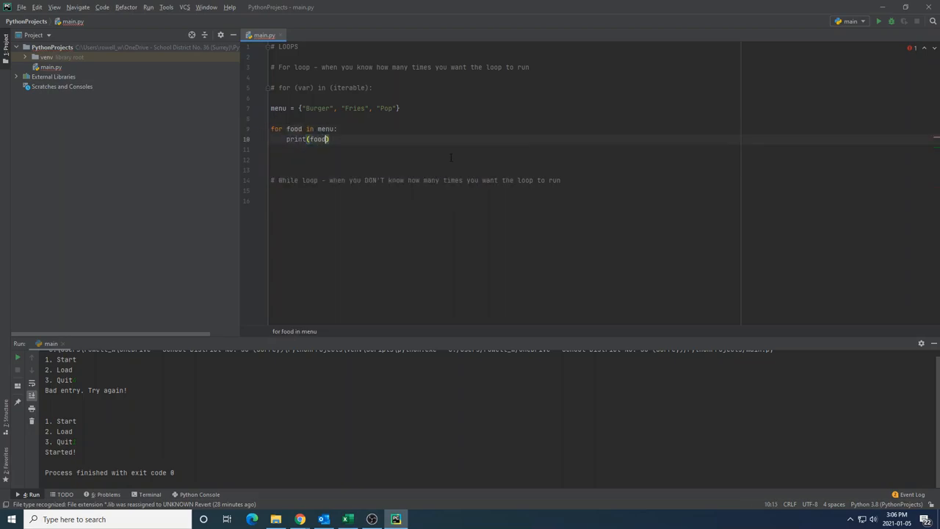
Run main.py, append "Pancakes" to the menu set, and run again printing all four foods.
left_click(878, 20)
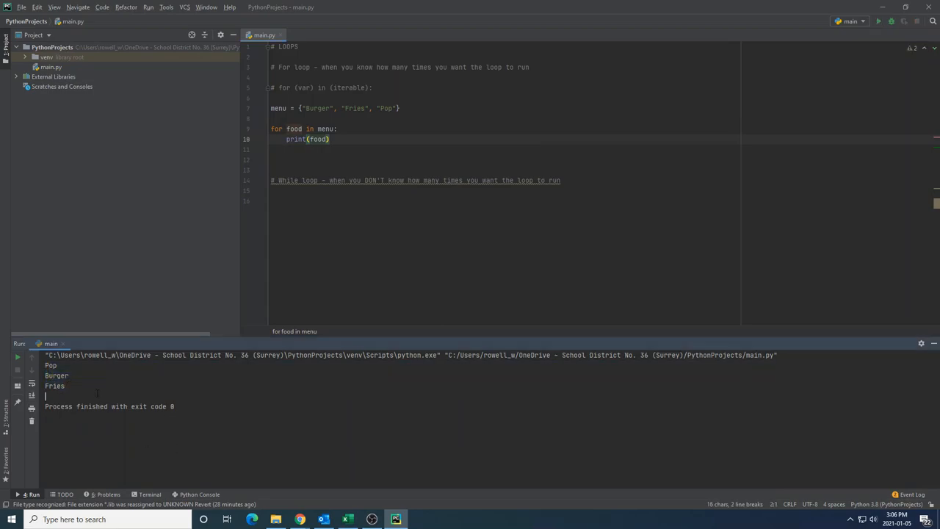
left_click(398, 109)
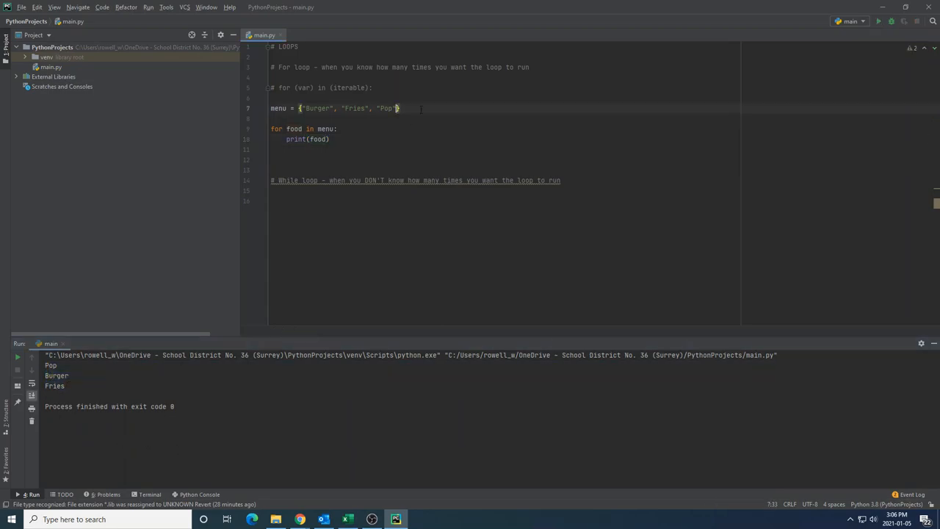
type(", \"Pancakes")
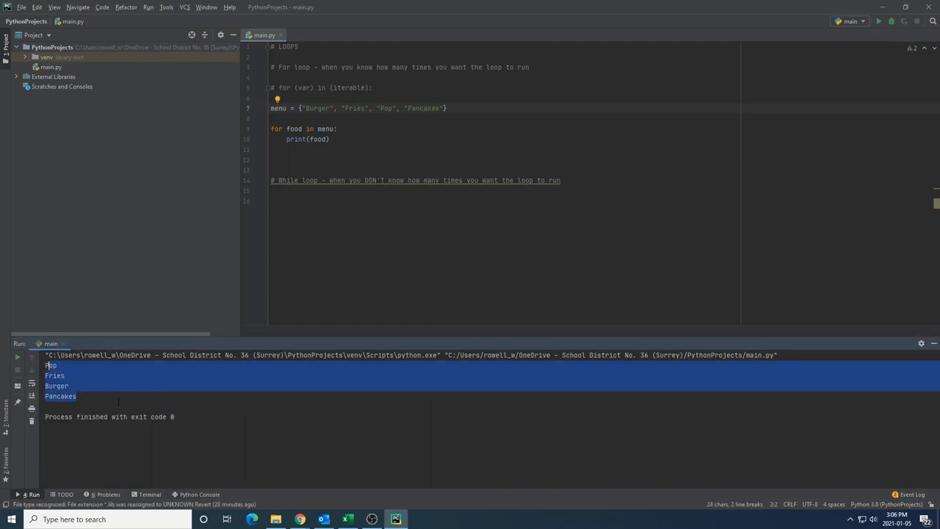
left_click(447, 109)
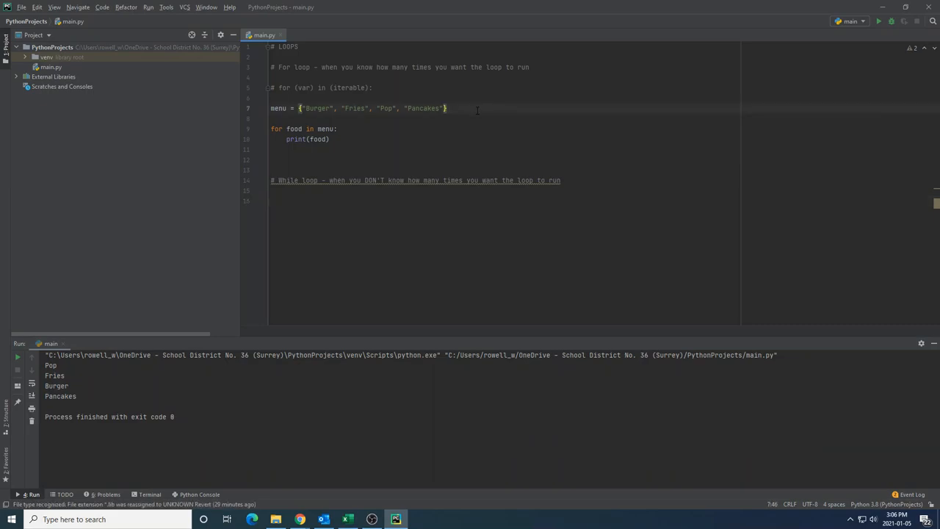
mouse_move(467, 109)
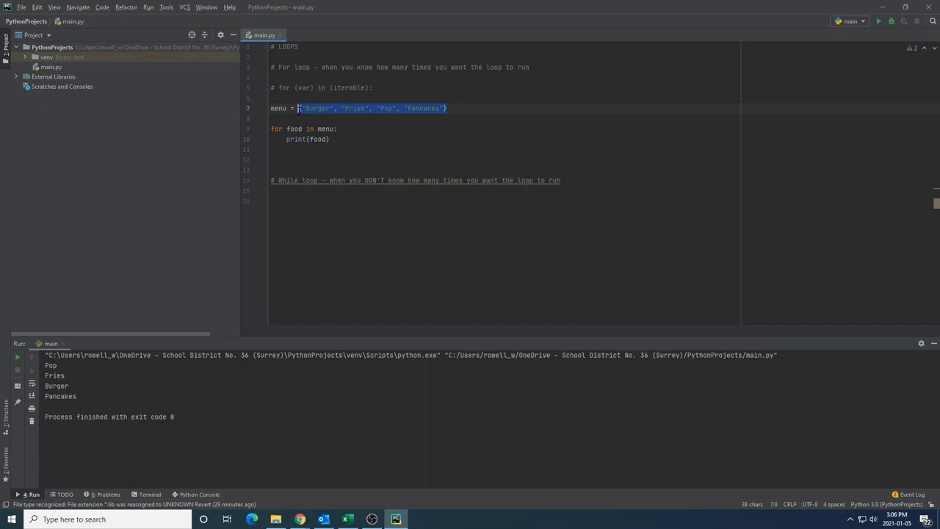
left_click(355, 130)
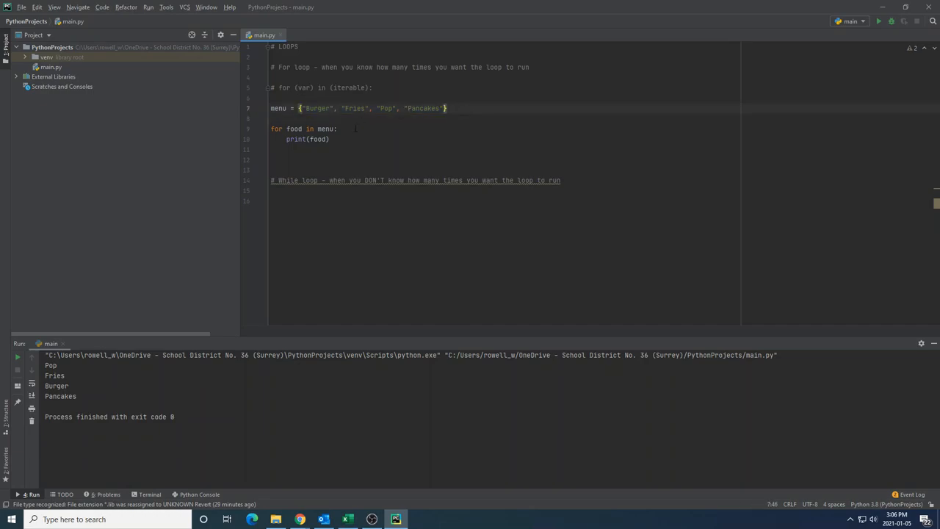
double_click(326, 129)
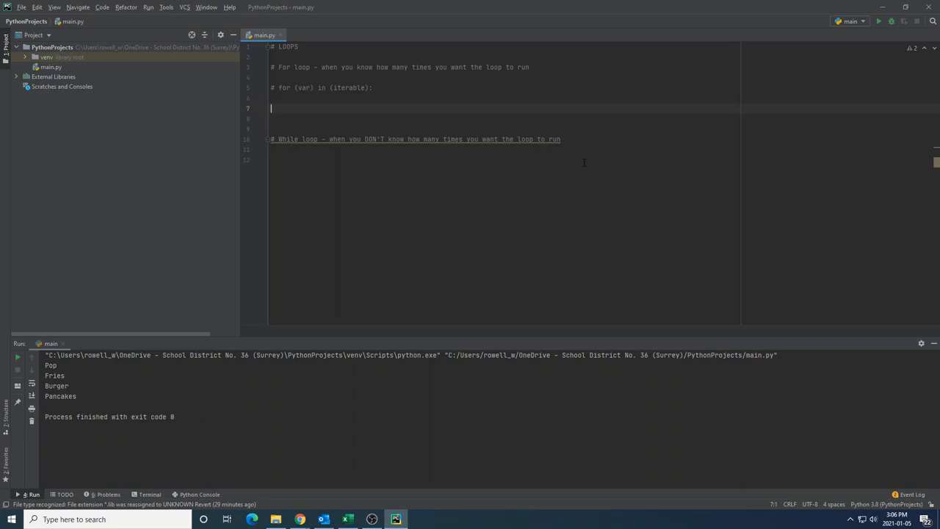
Write 'for num in range(10): print(num)' and run it to print 0 through 9.
type("for num")
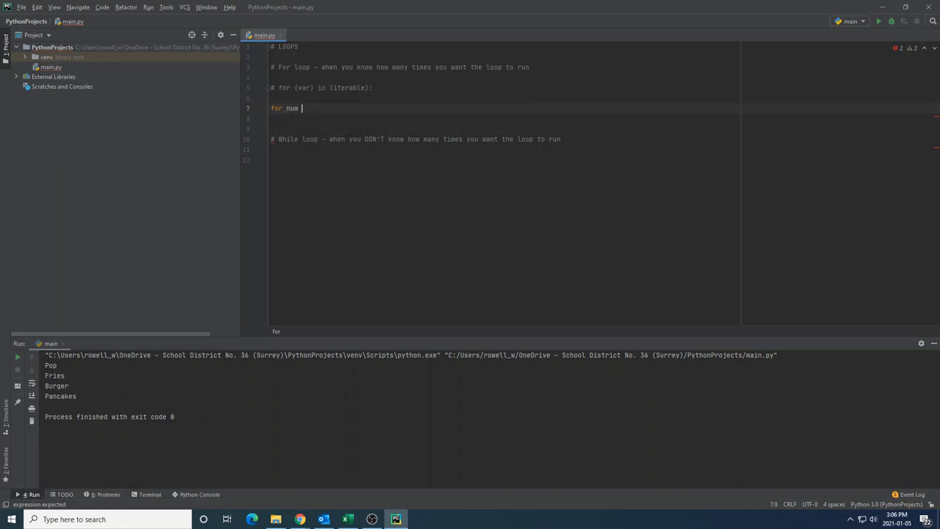
type("in")
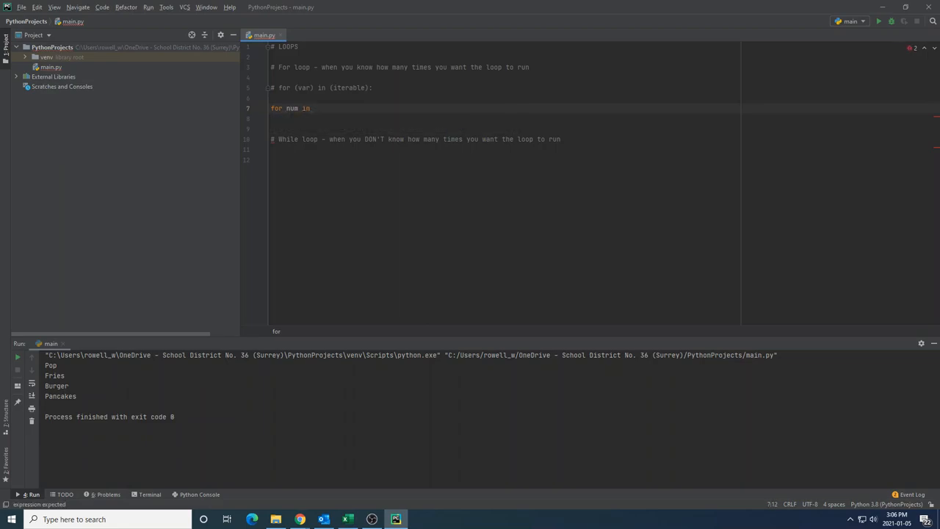
type("range(10):")
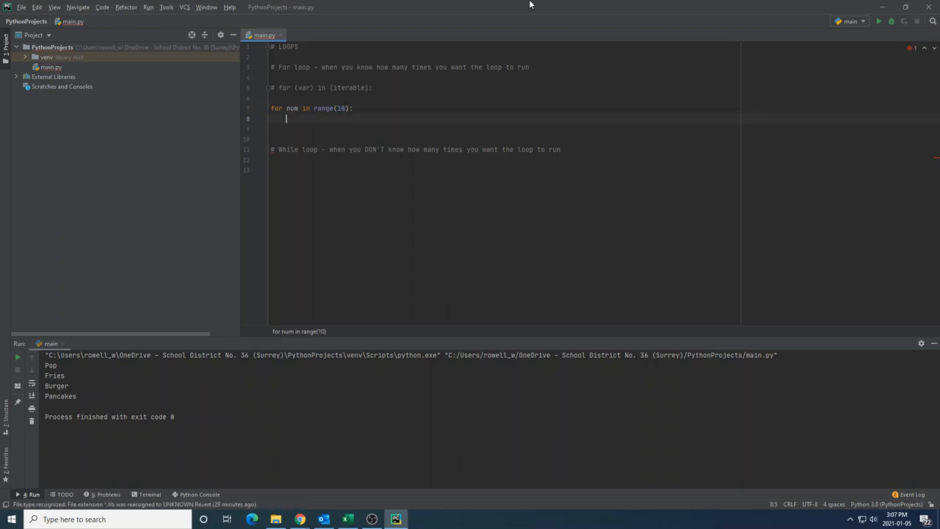
mouse_move(414, 129)
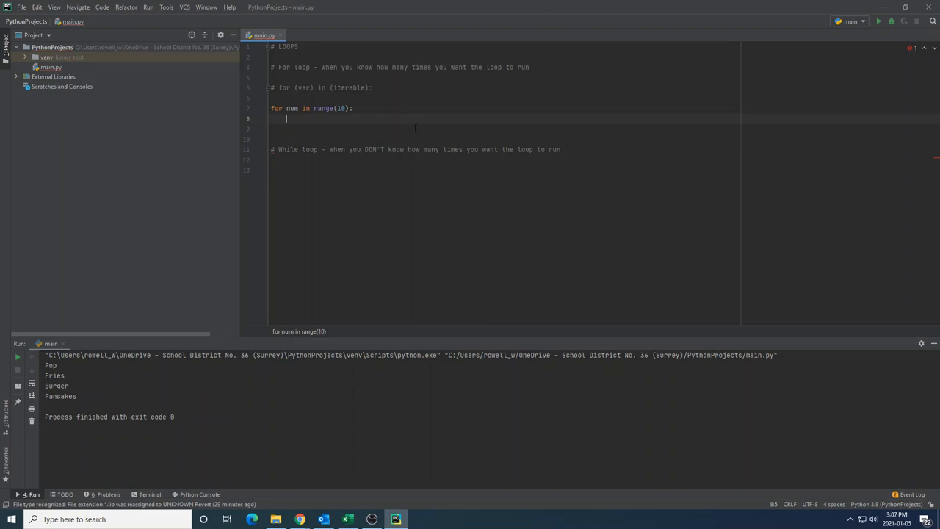
mouse_move(509, 4)
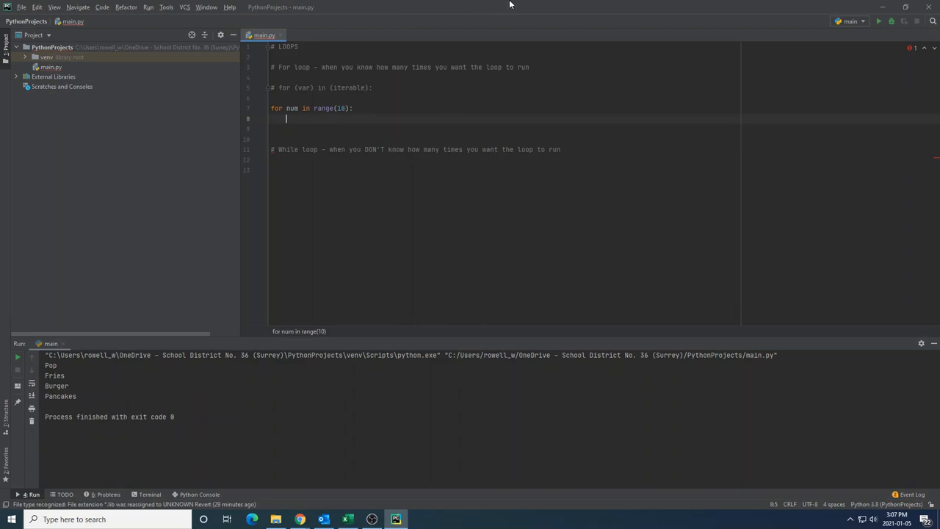
type("print(num")
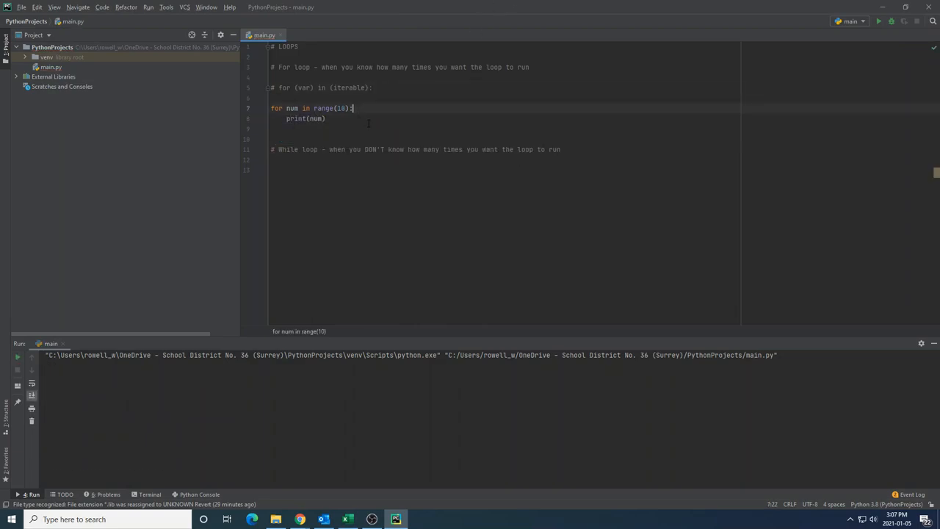
left_click(878, 20)
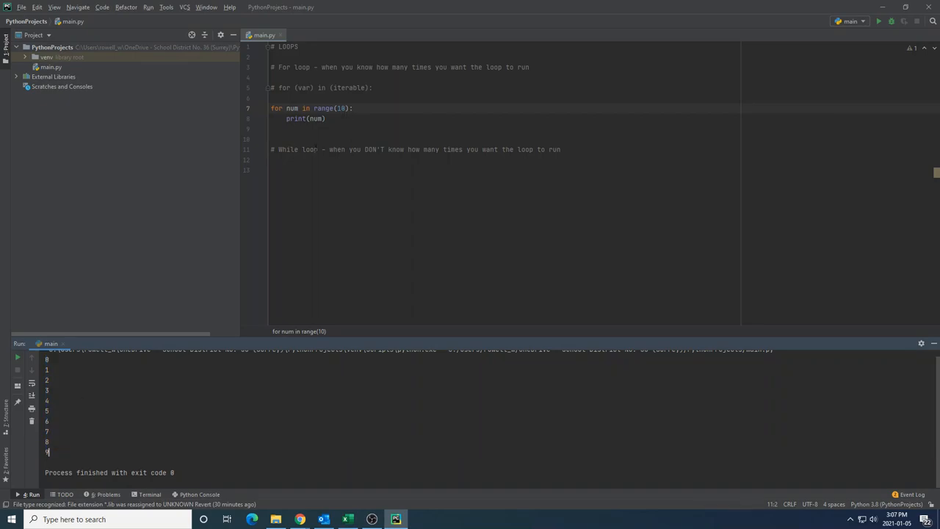
Add a start value to range and run, then change it to a countdown from 10 with a -1 step.
double_click(340, 108)
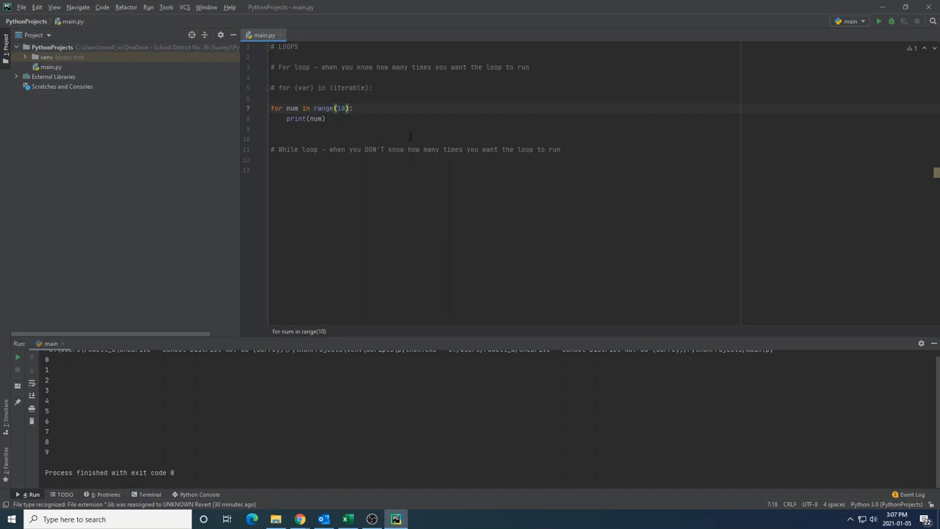
left_click(343, 108)
type("3,")
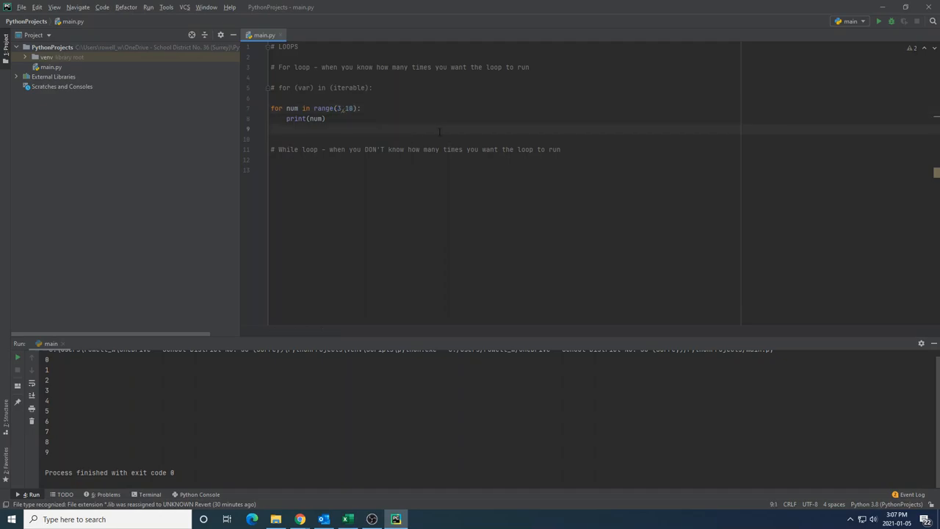
left_click(878, 20)
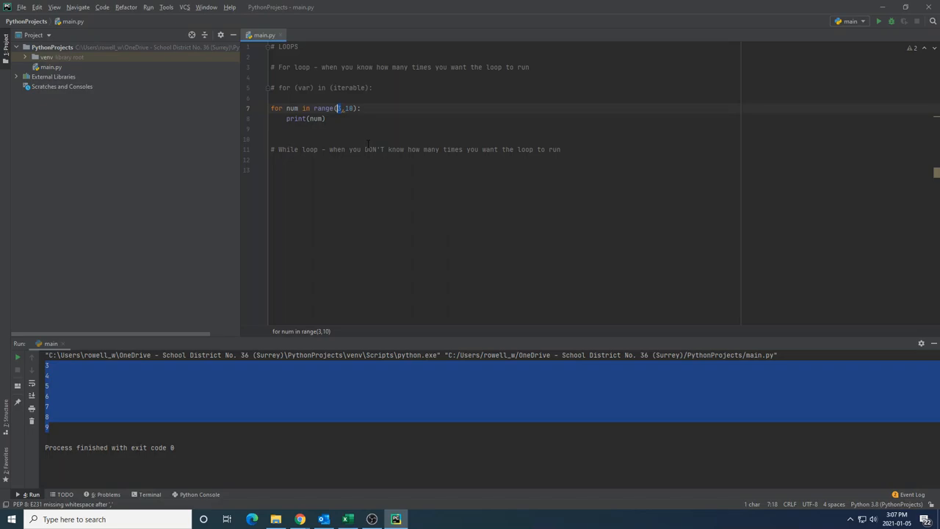
mouse_move(348, 113)
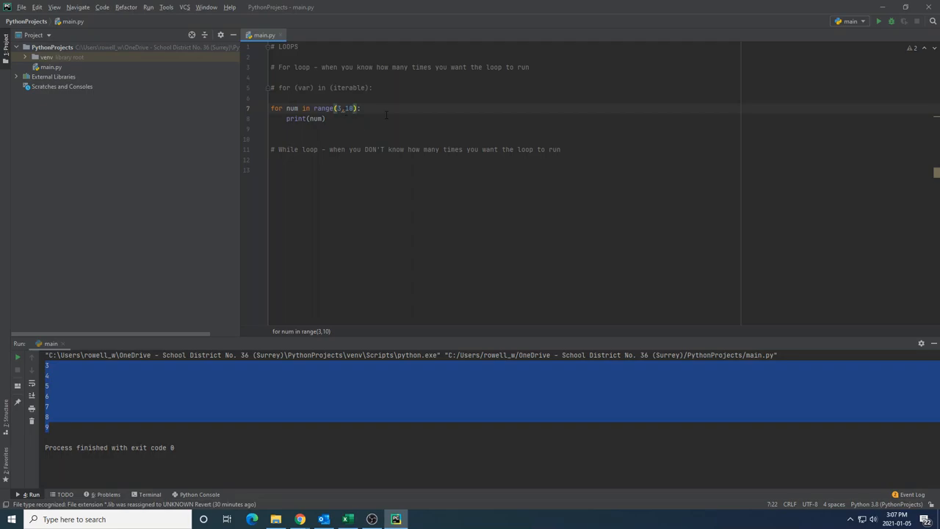
type("10,")
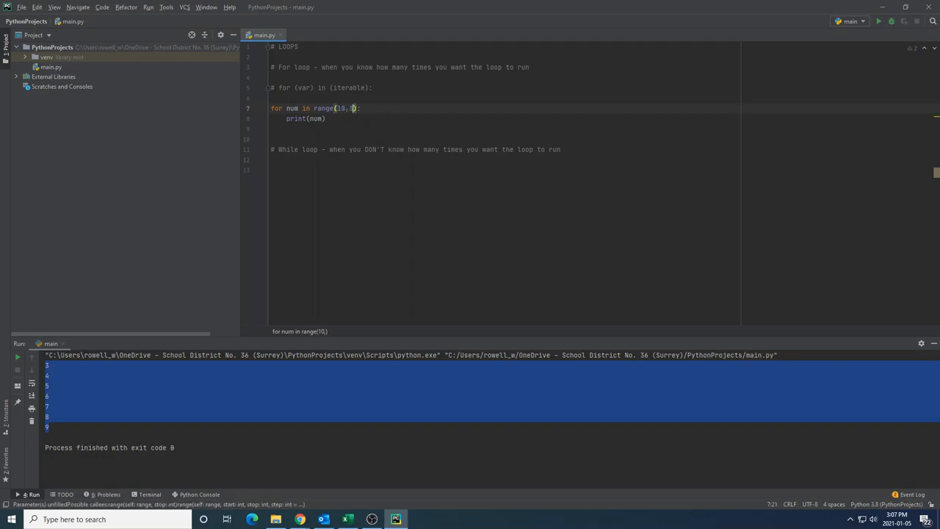
type(",-1")
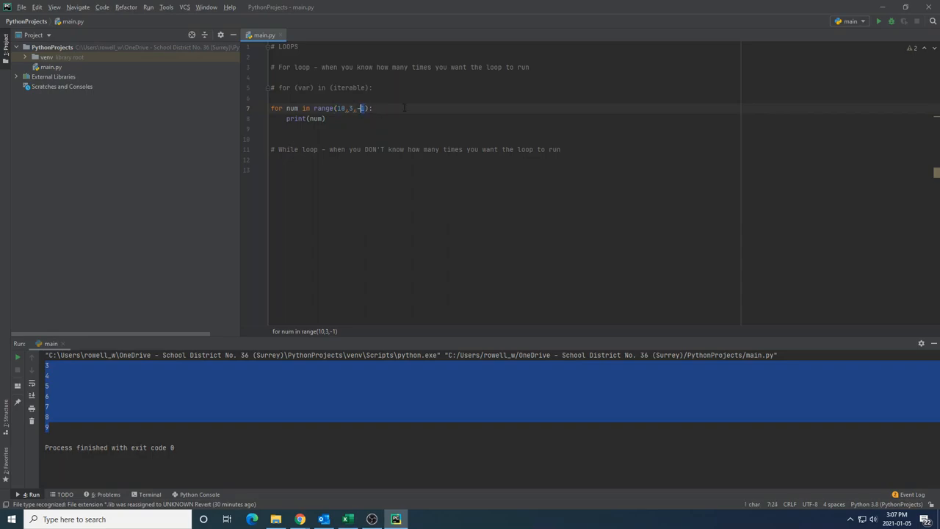
type("1")
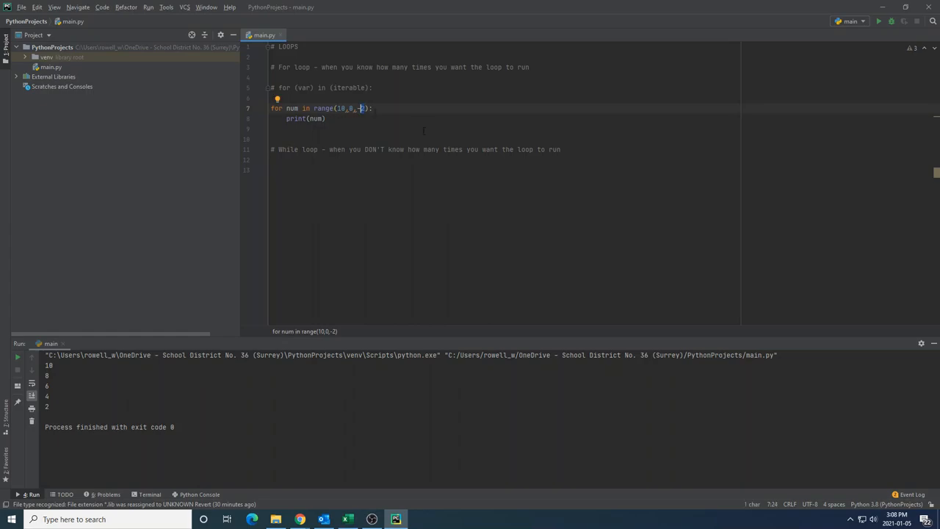
Make the step -11 so the run prints only 10, then highlight the range arguments and num.
type("11")
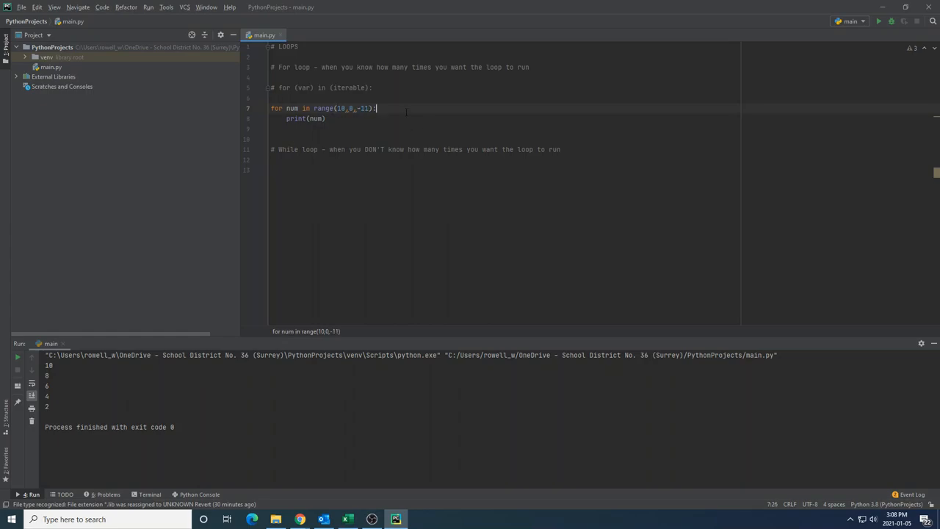
left_click(878, 21)
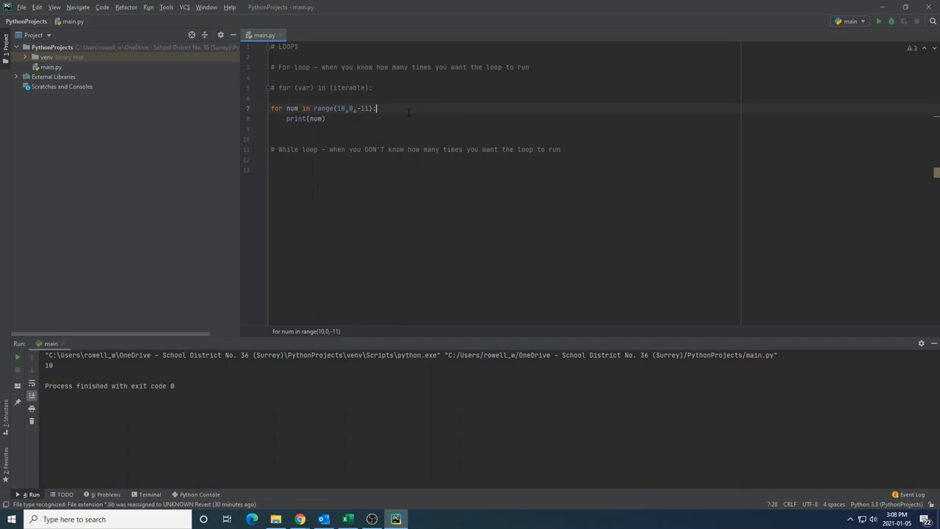
double_click(340, 108)
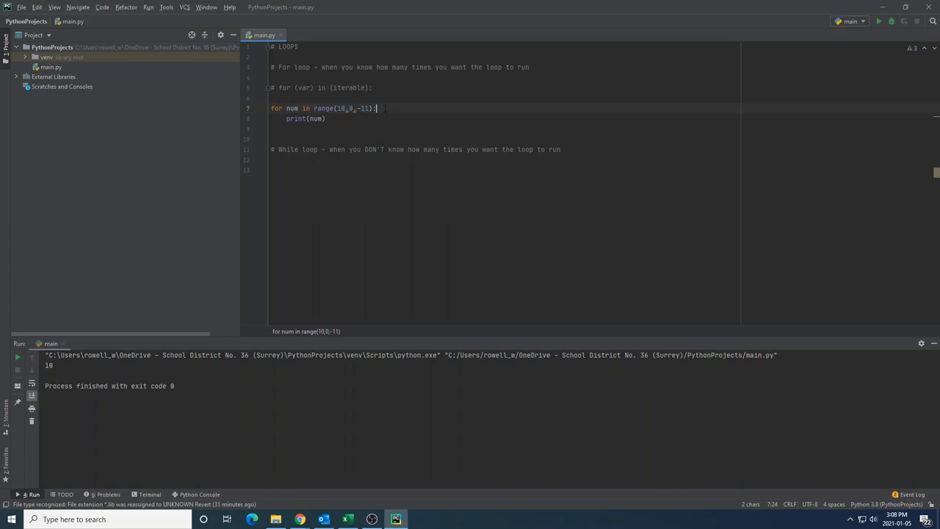
double_click(291, 109)
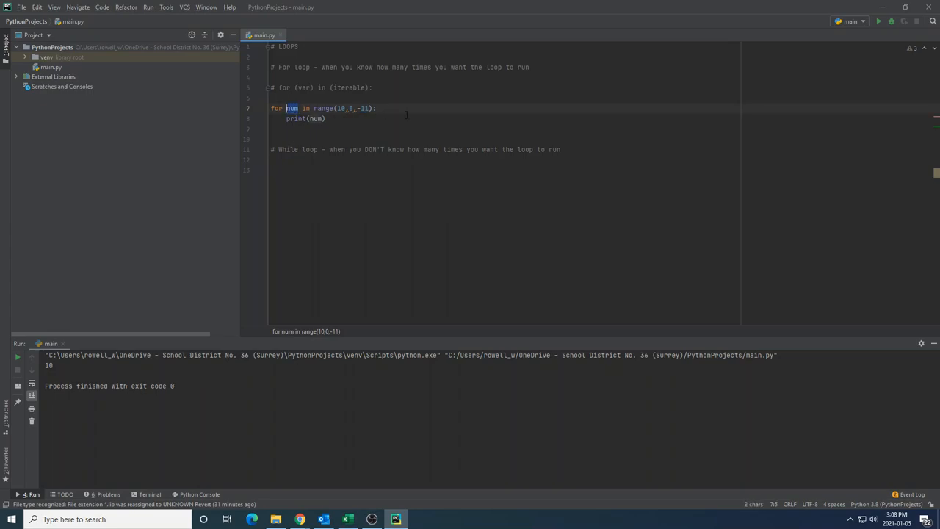
mouse_move(370, 123)
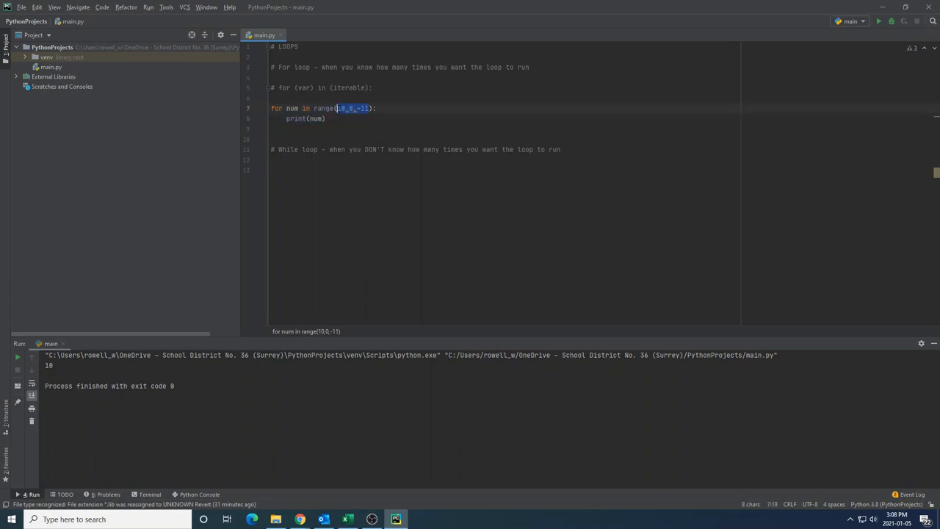
Set range(99, 0, -1), print the '99 bottles of beer on the wall.' line, and run it.
type("99,")
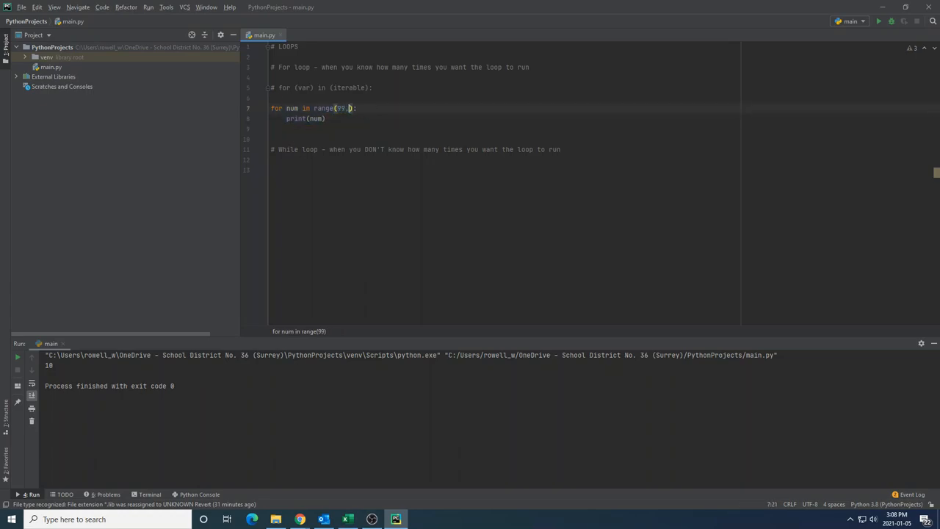
type("0,-1")
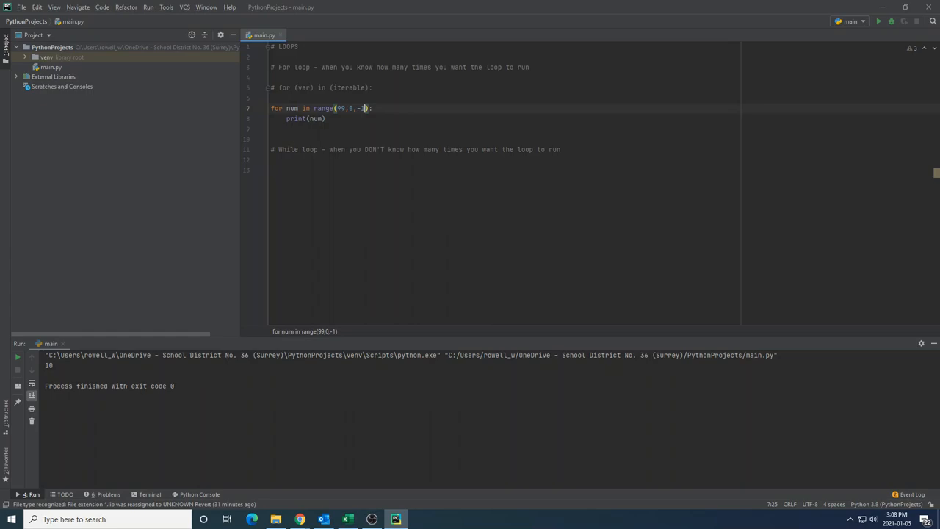
double_click(318, 118)
type("\"99 bottles of")
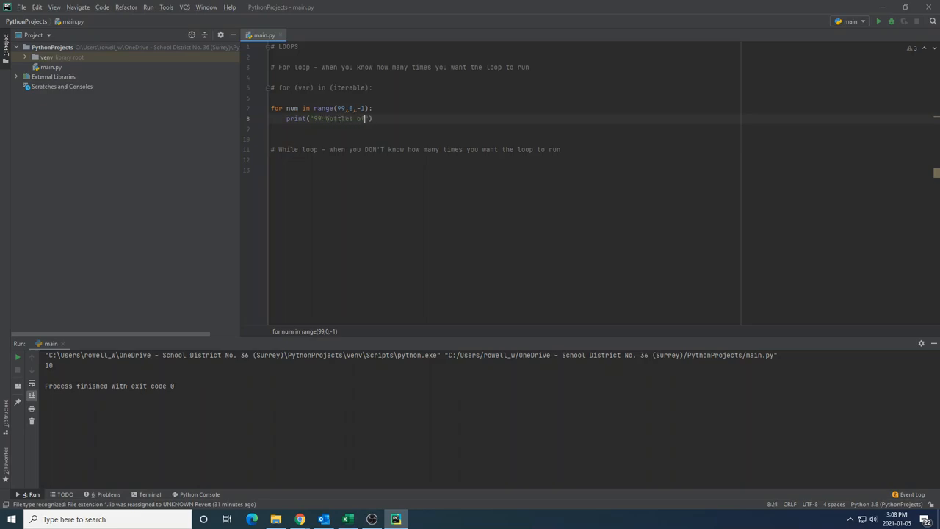
type("beer on the wall. 99 bottles of beer. Take one down and pass it around ...")
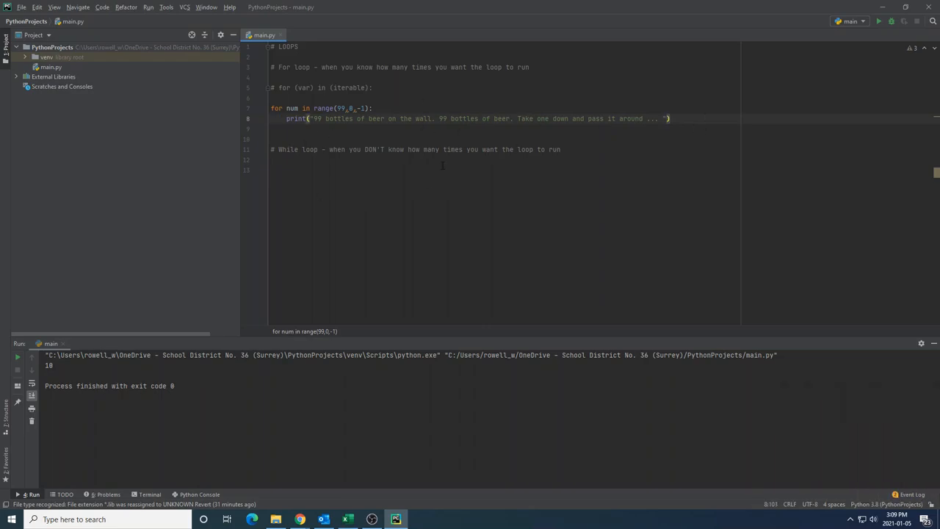
left_click(670, 117)
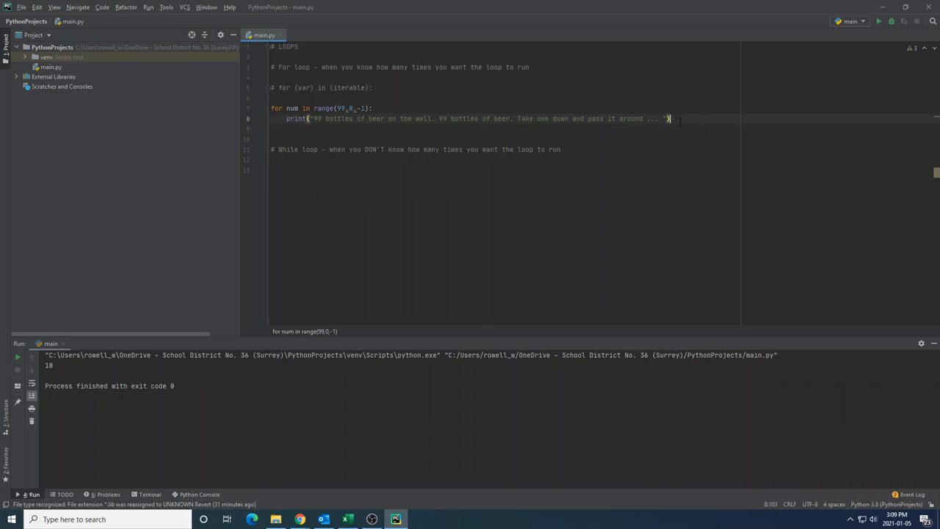
left_click(878, 20)
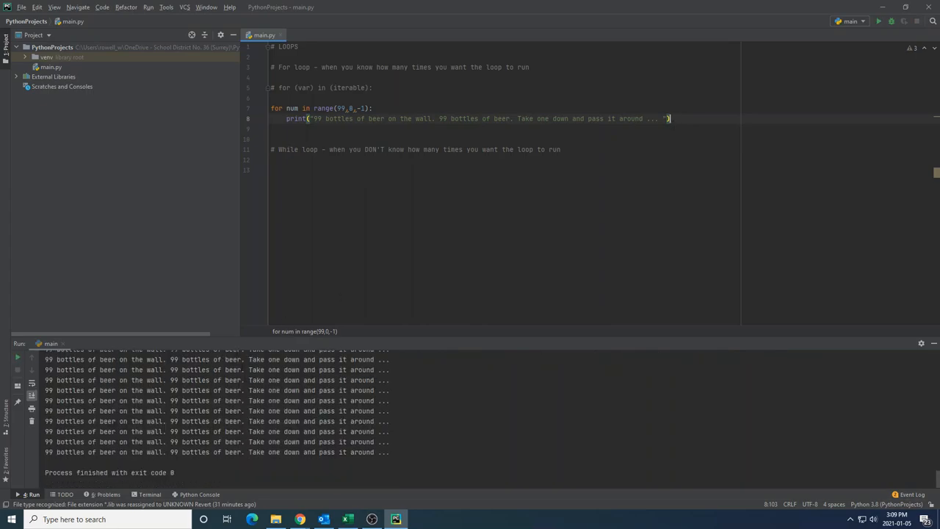
mouse_move(414, 415)
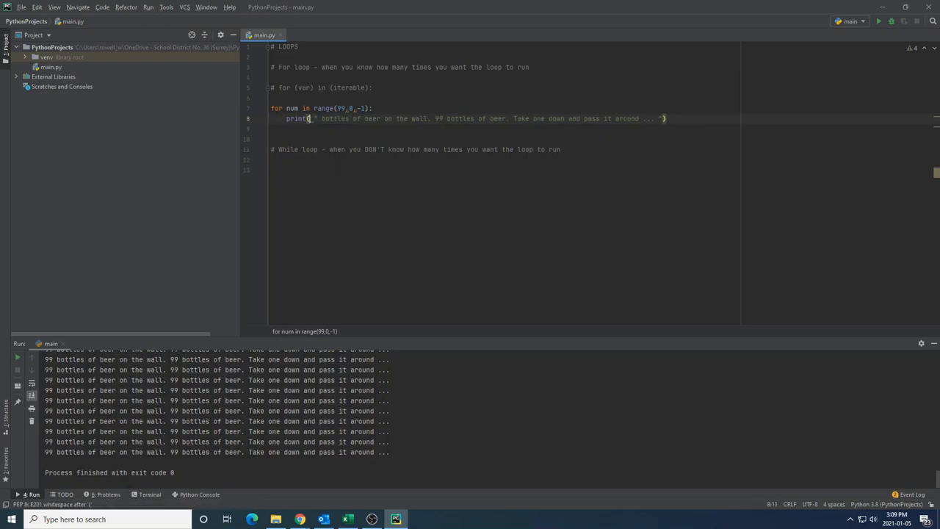
Insert str(num) into both bottle counts, fixing the TypeError, and run the countdown from 99 to 1.
type("num +")
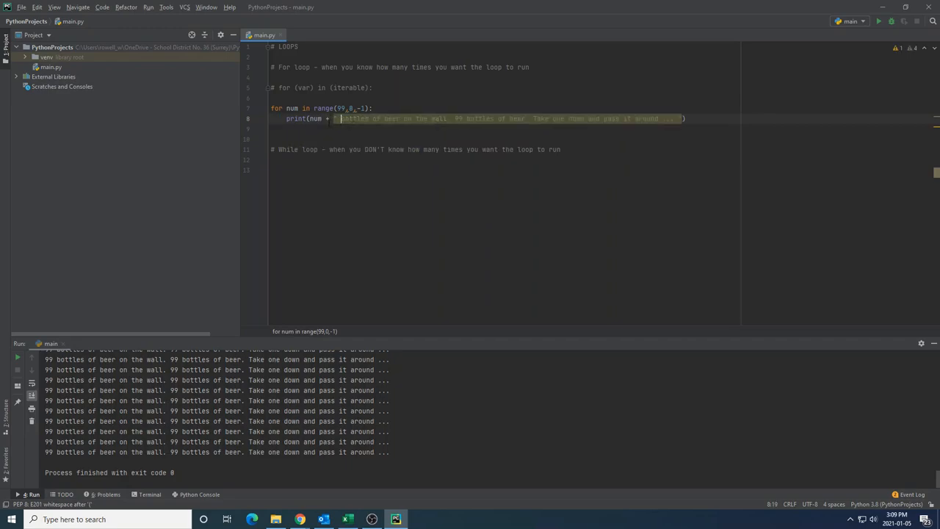
left_click(878, 20)
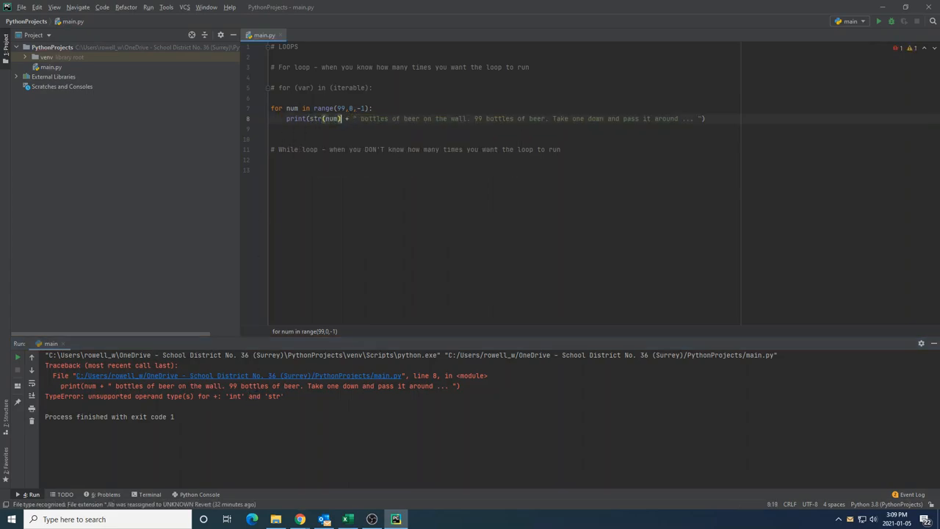
left_click(878, 20)
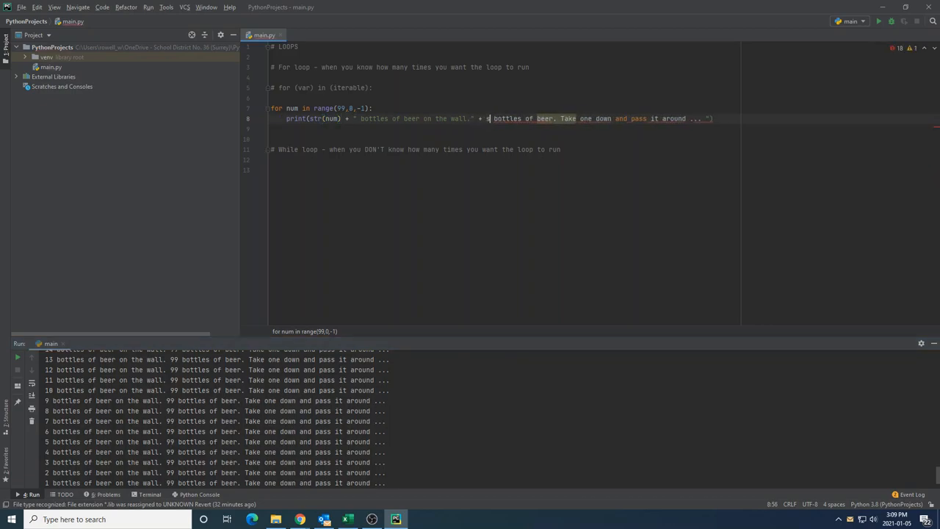
type("tr(num))")
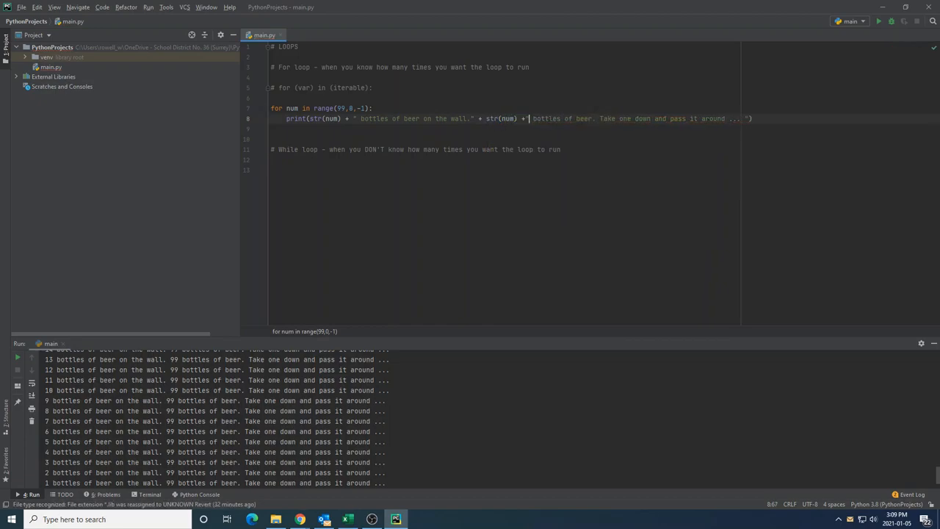
left_click(878, 21)
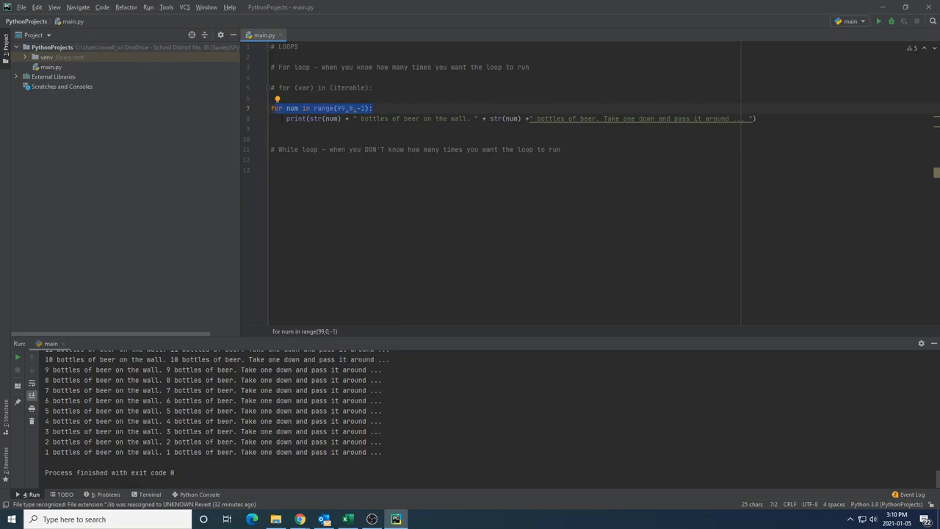
left_click(372, 109)
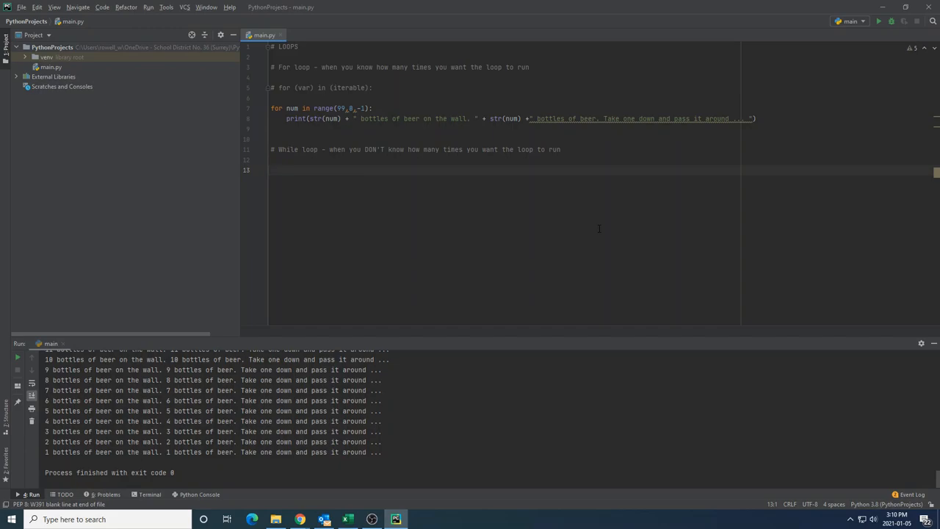
Write 'while 1 < 2: print("Hello!")', run the endless loop, then stop it.
type("while")
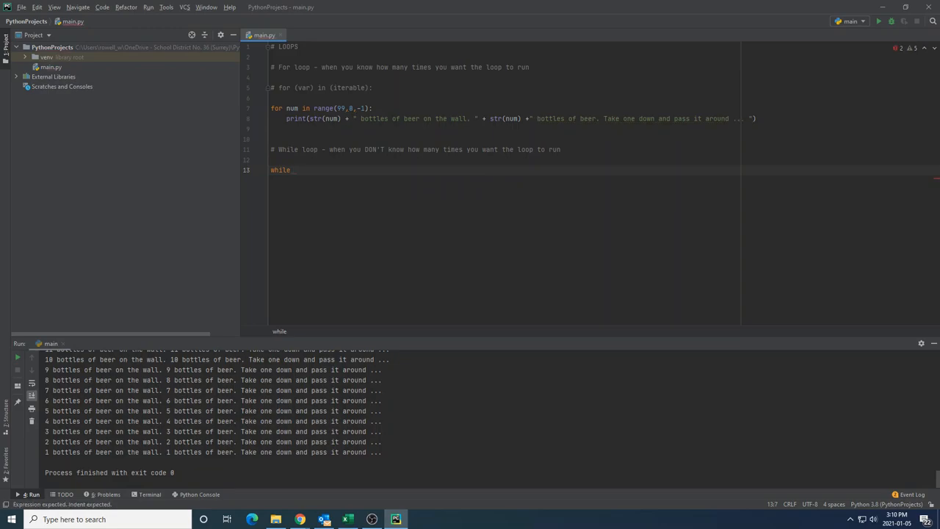
type("(condition")
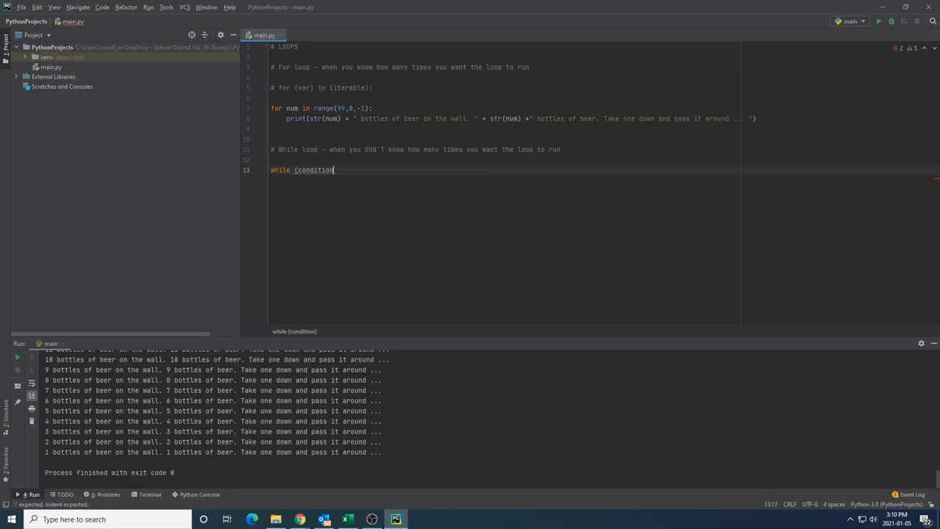
key("BackSpace")
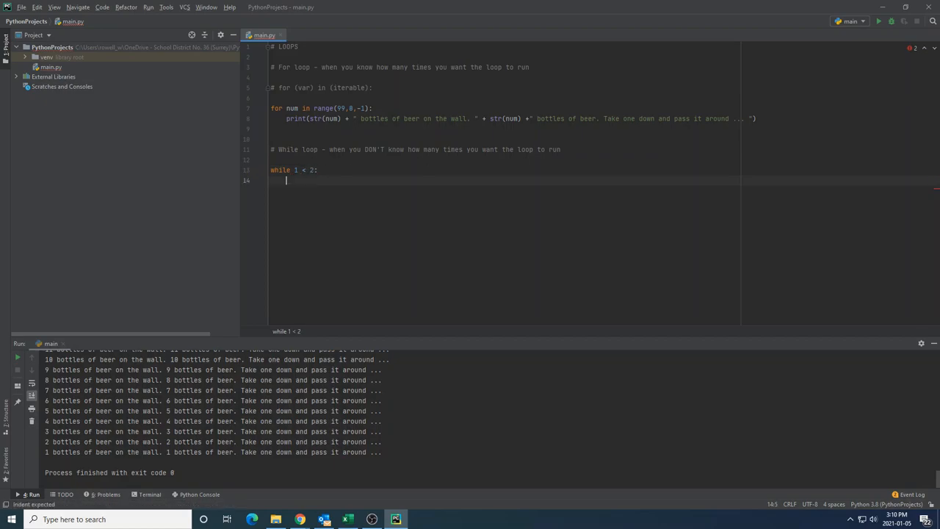
type("print(\"Hello!")
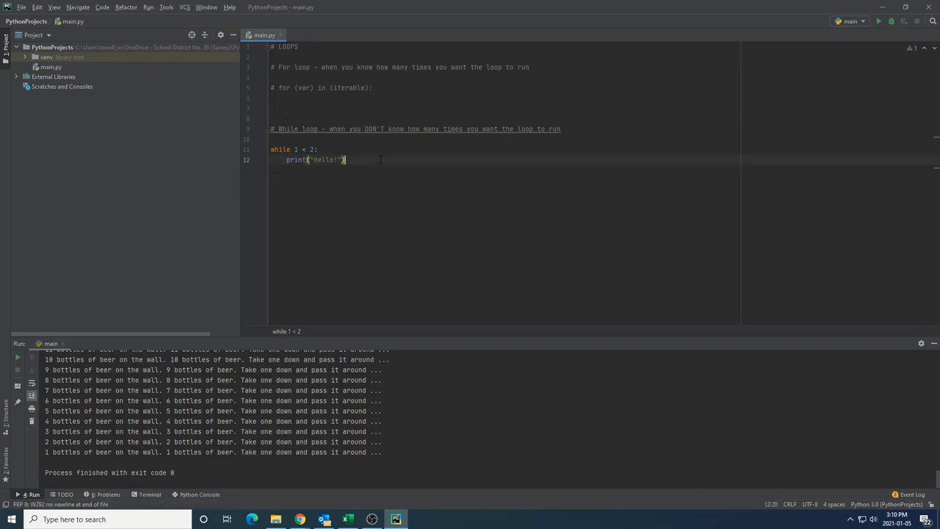
left_click(878, 21)
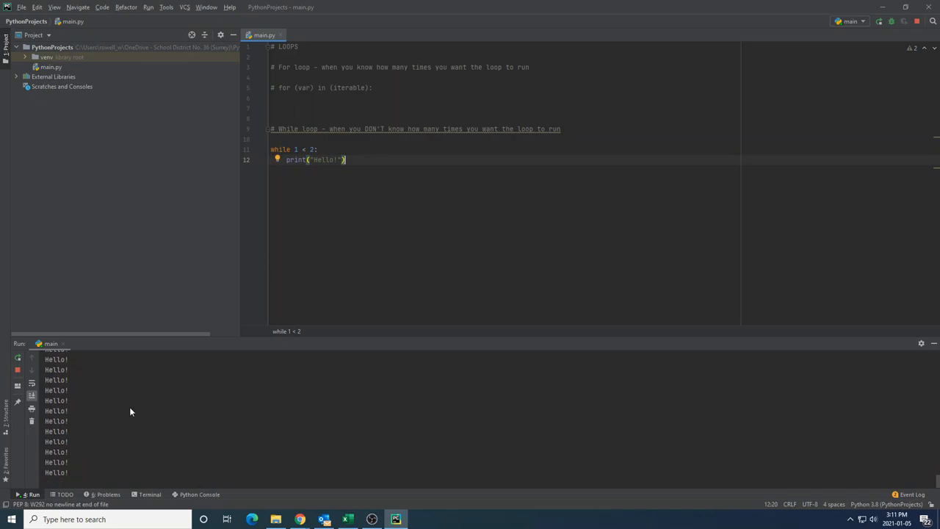
left_click(332, 158)
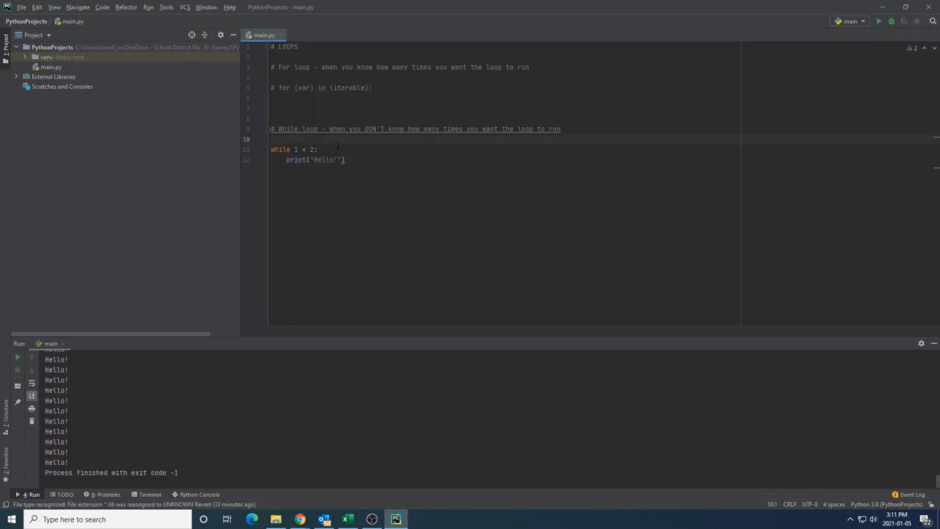
Add limit = 100, limit -= 1, 'if limit == 0: break' and print('Loop finished!') around the loop.
key("Return")
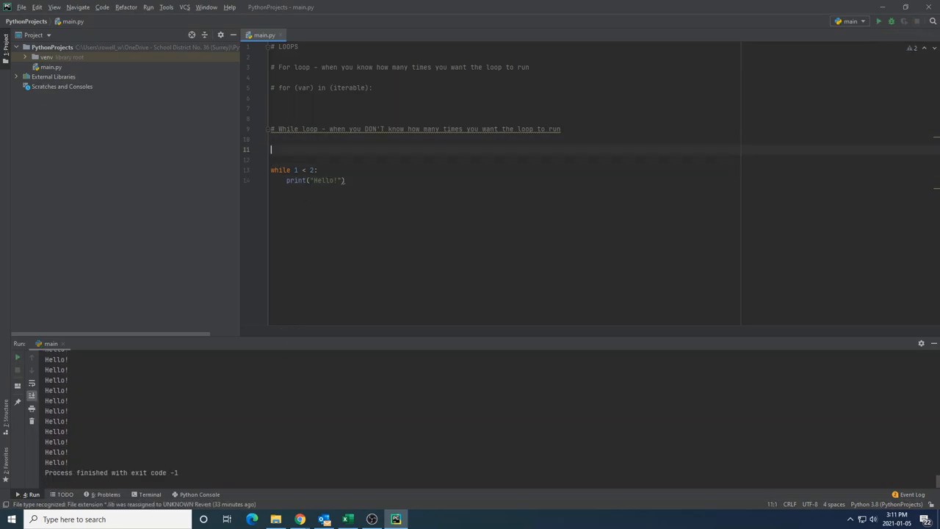
type("limit =")
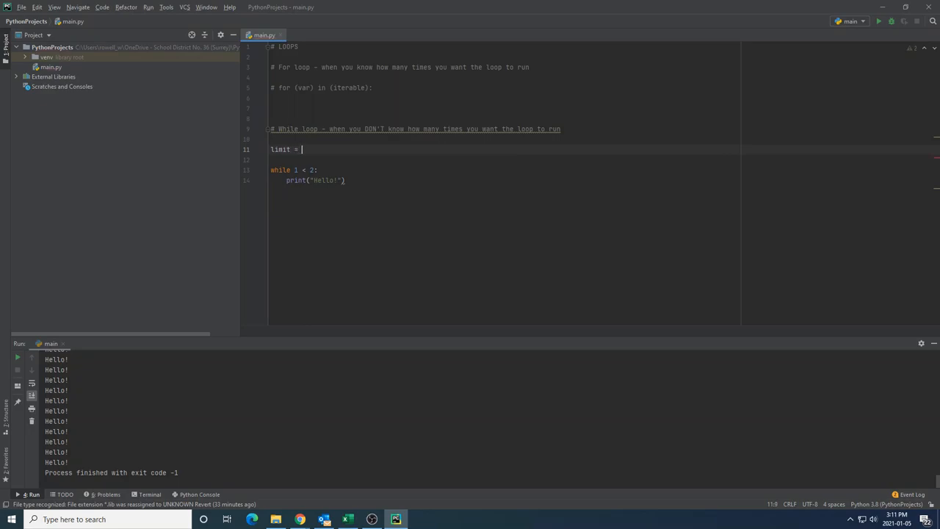
type("100")
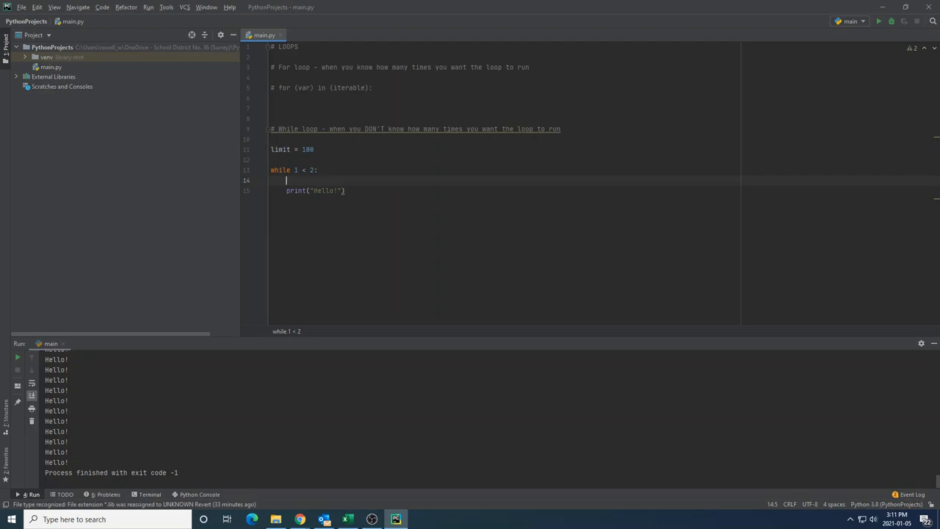
type("limit-=1")
type("if(")
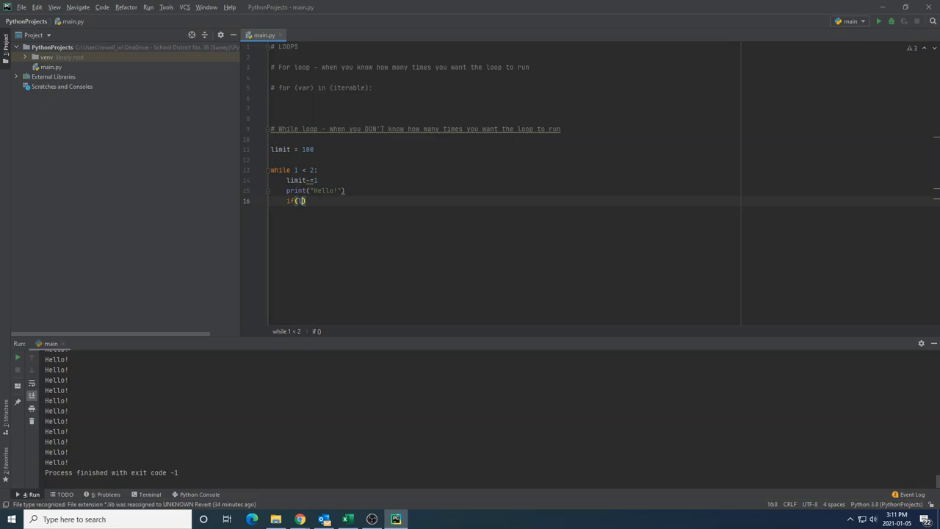
type("limit == 0")
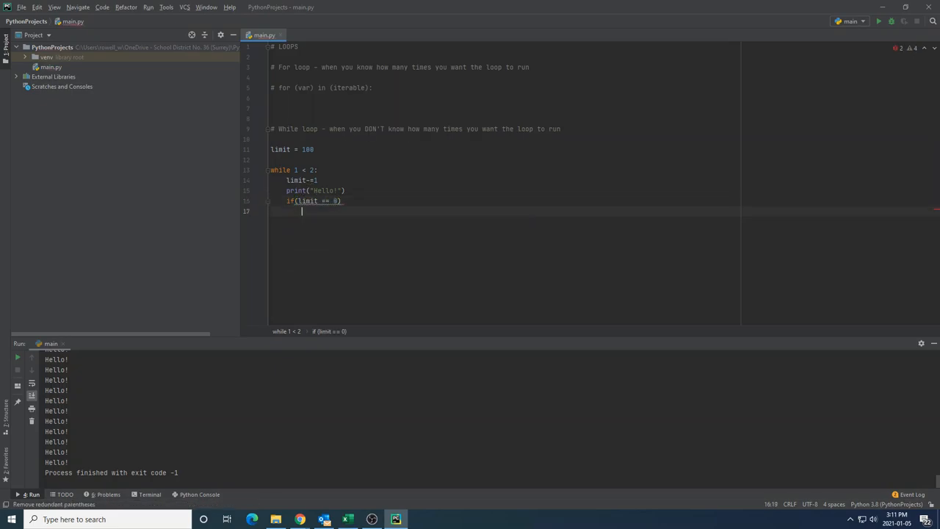
type("break")
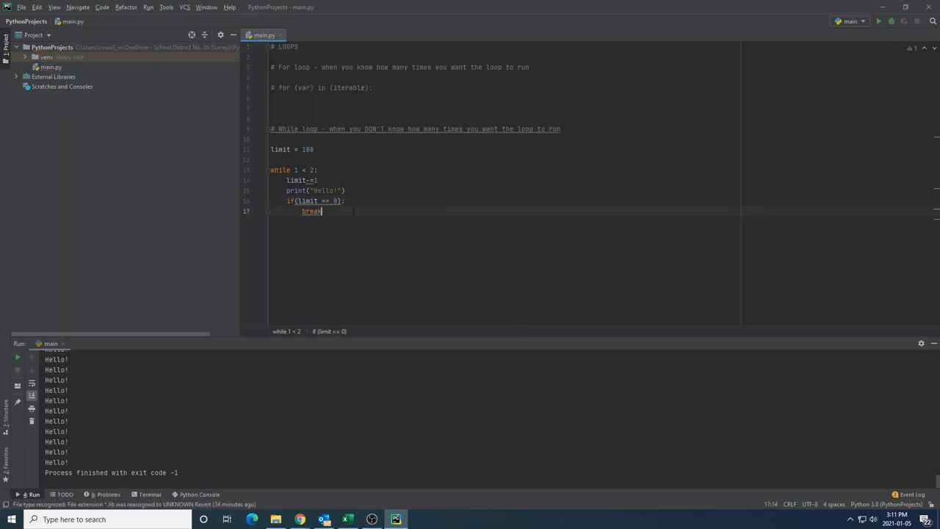
double_click(312, 212)
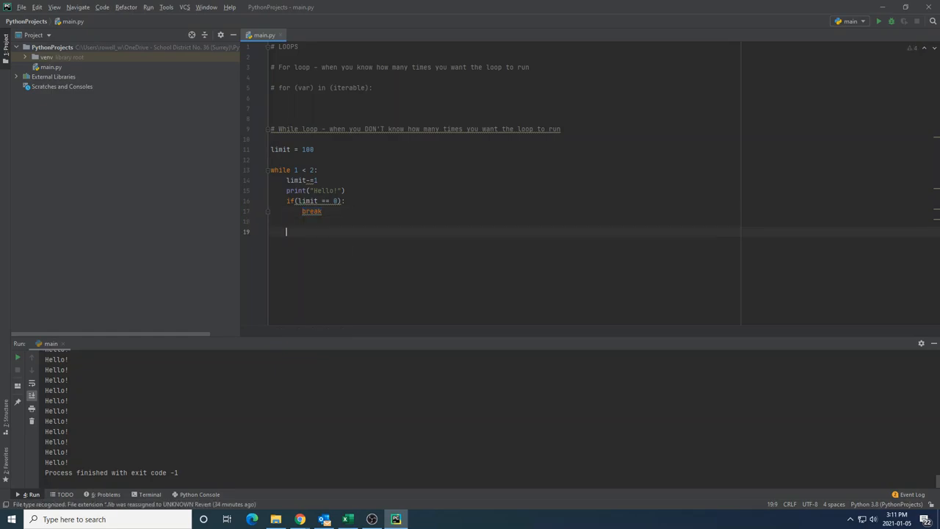
type("print(\"Loop finished!")
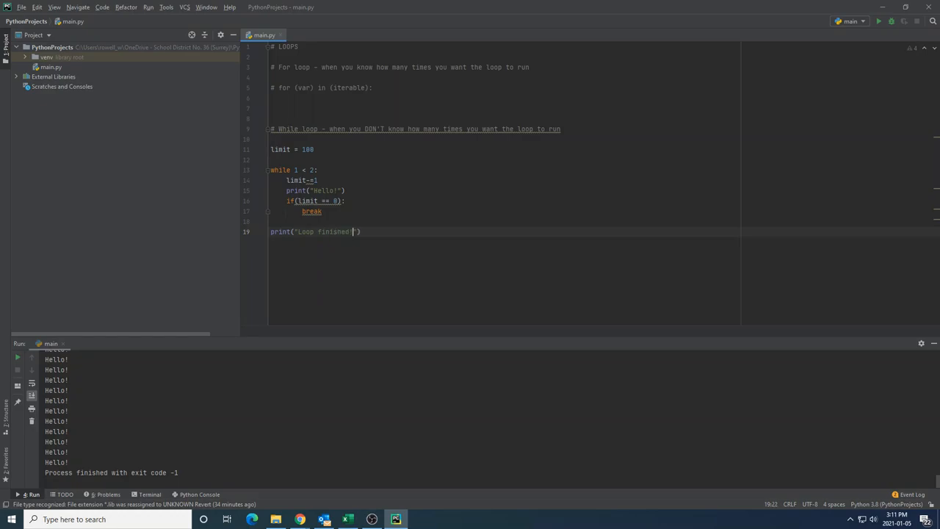
type("!")
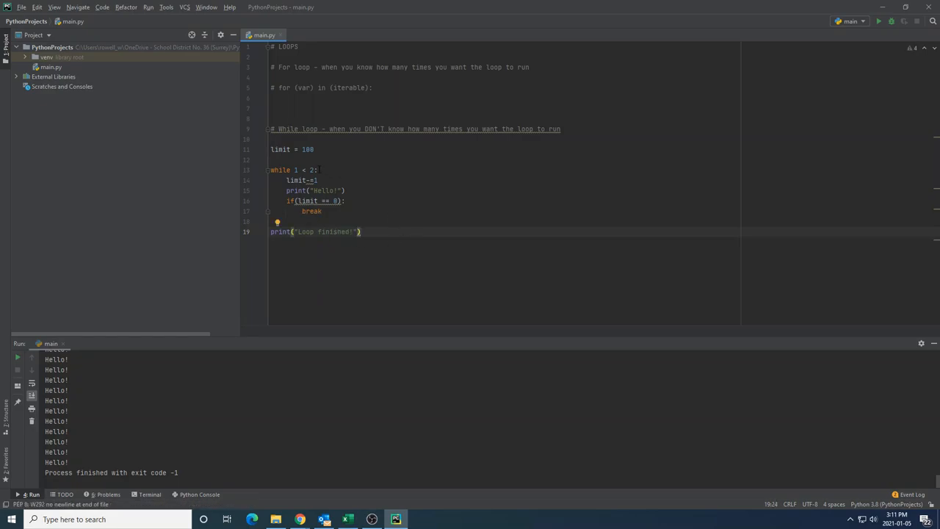
Change the message to 'This will run this many more times' + str(limit) and run the countdown.
left_click(317, 170)
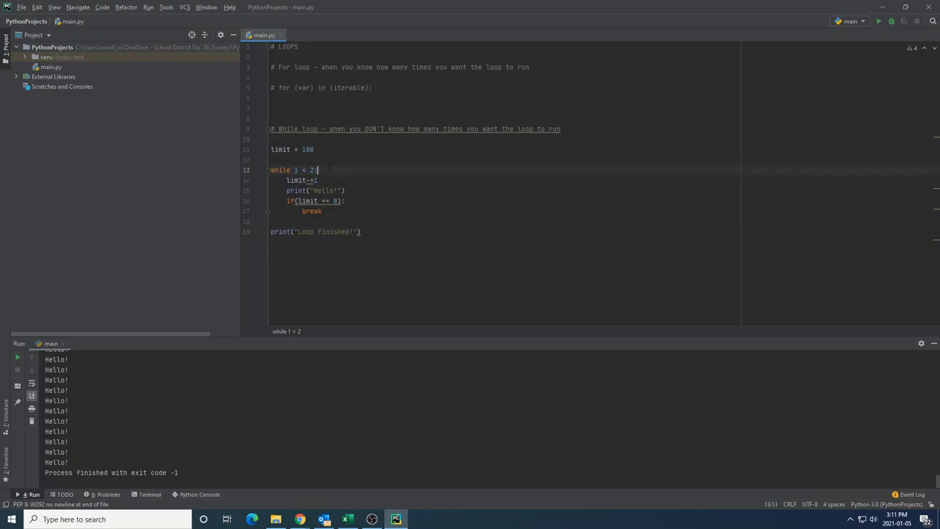
double_click(282, 171)
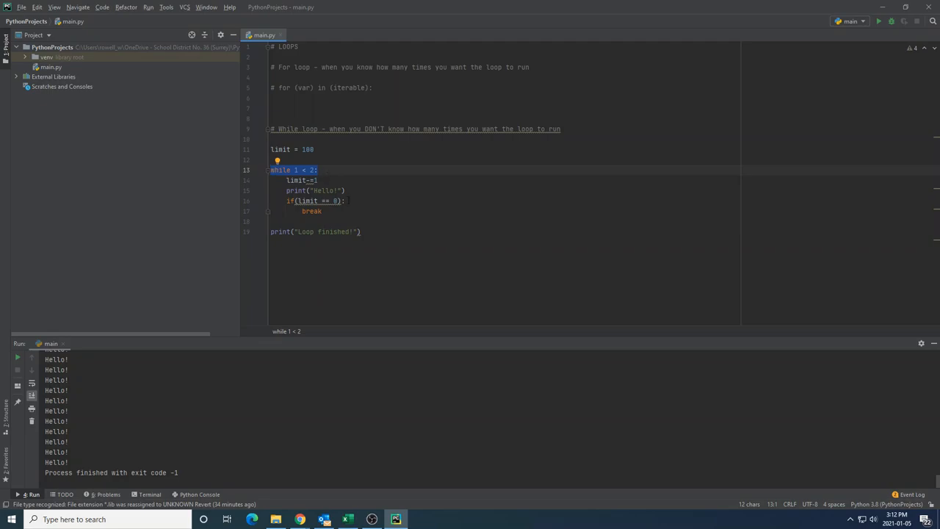
left_click(315, 179)
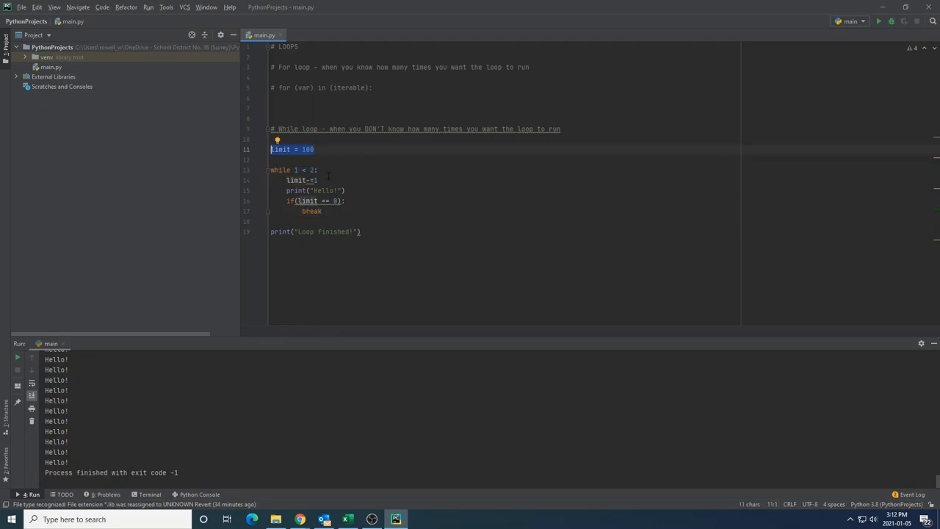
left_click(301, 179)
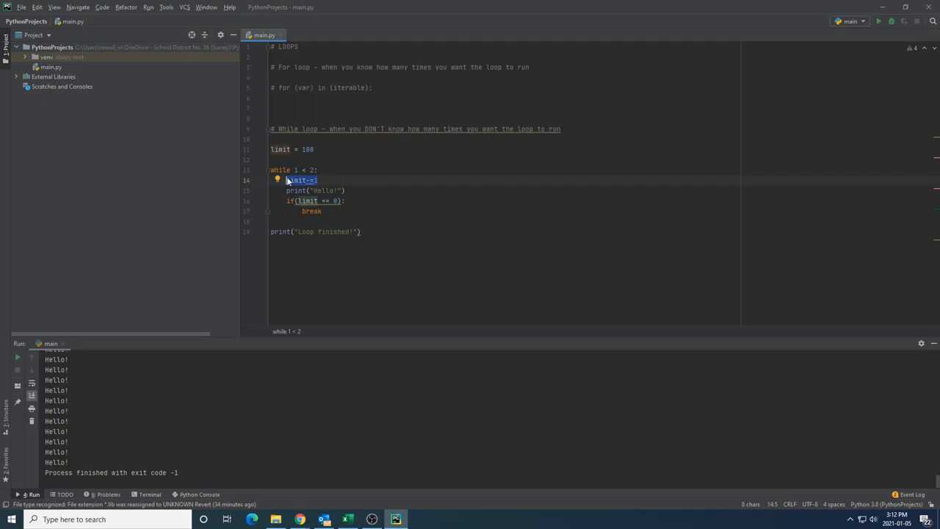
left_click(315, 191)
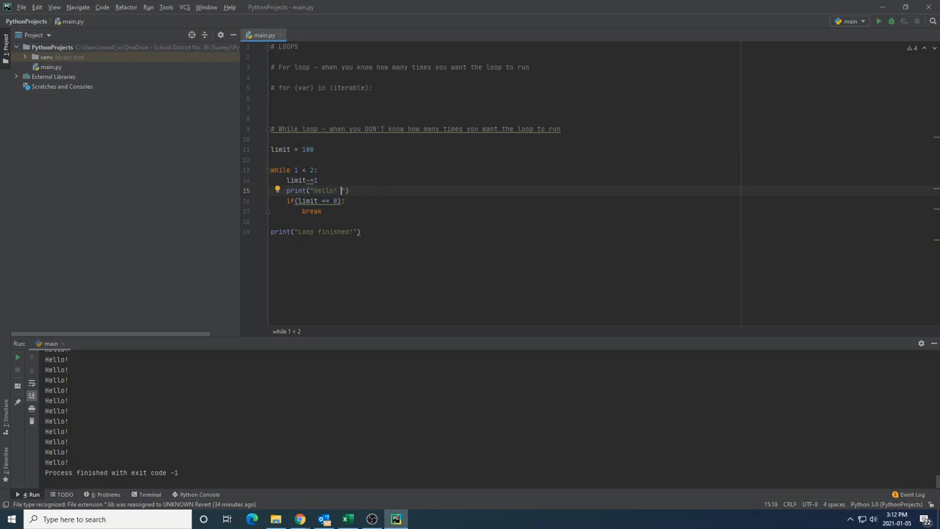
type("This will run")
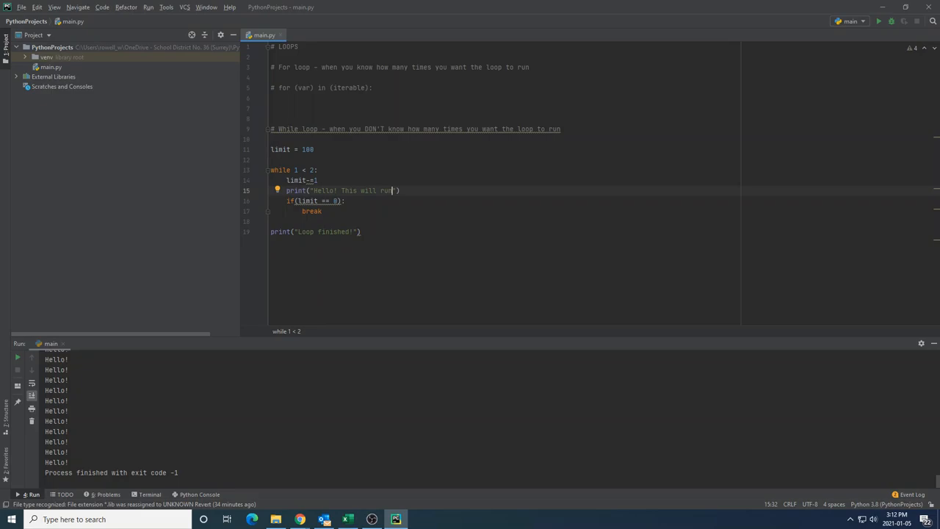
type("this many more times:")
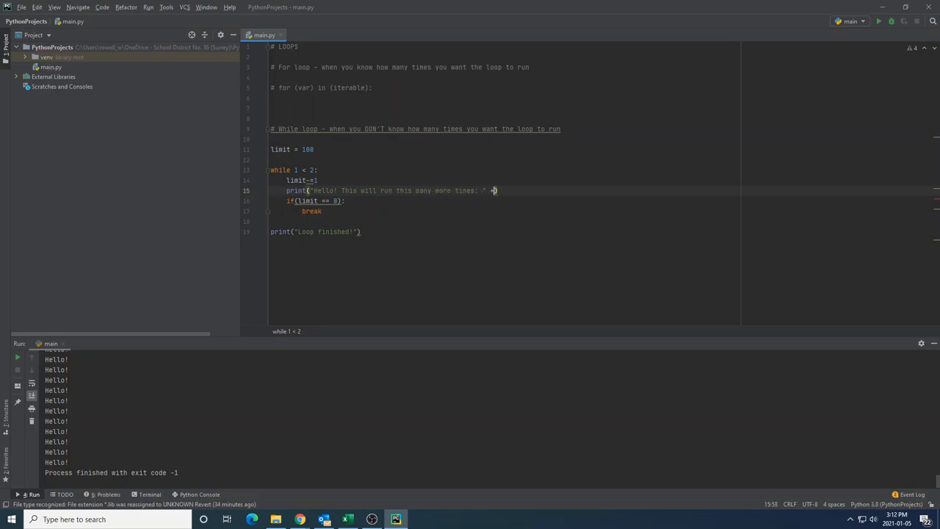
type("str(limit")
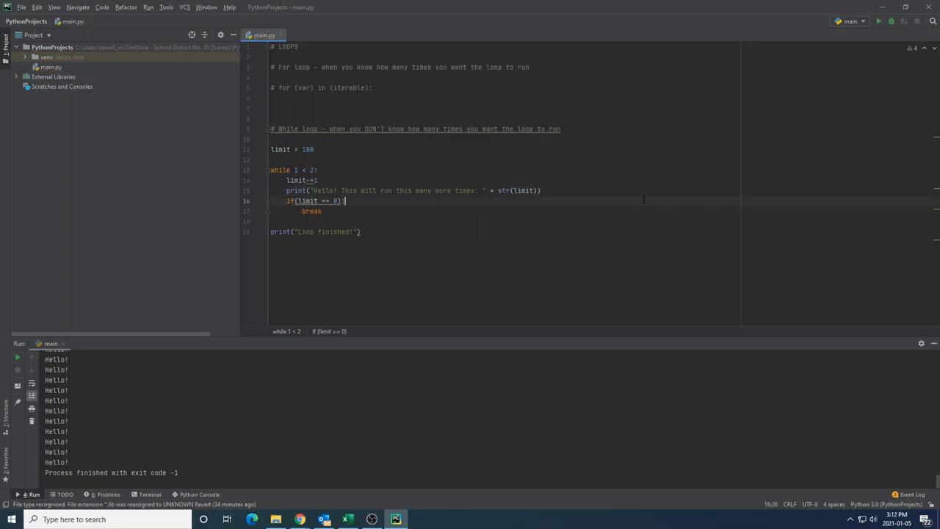
left_click(878, 20)
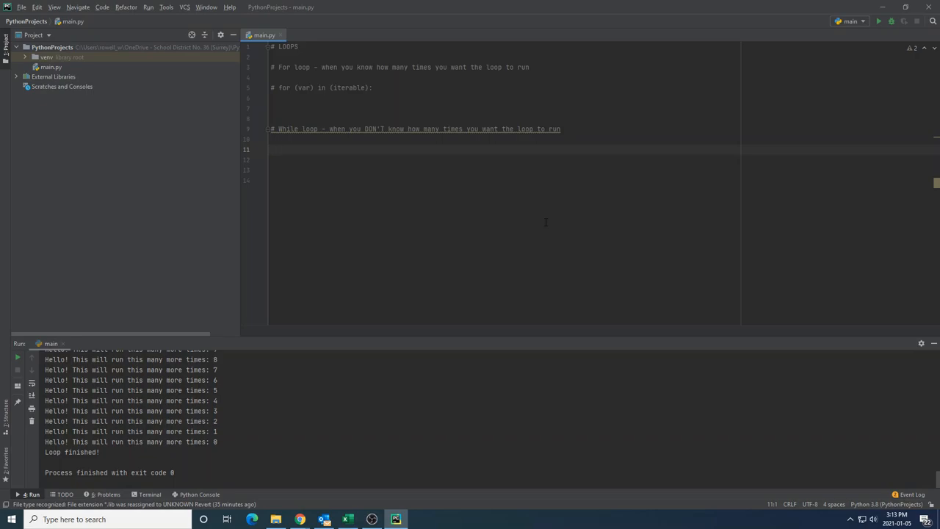
Set goodInput = False and start a 'while not goodInput:' loop.
type("goodInput =")
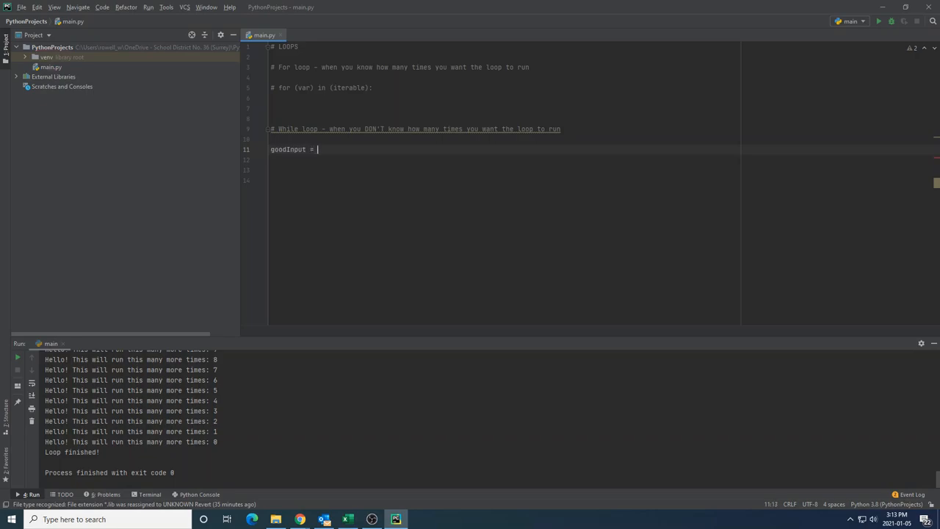
type("False")
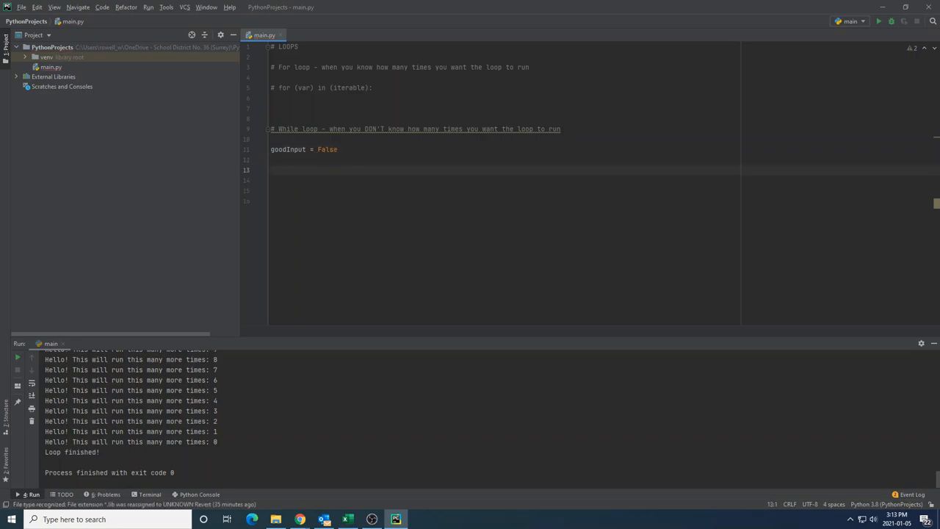
type("while")
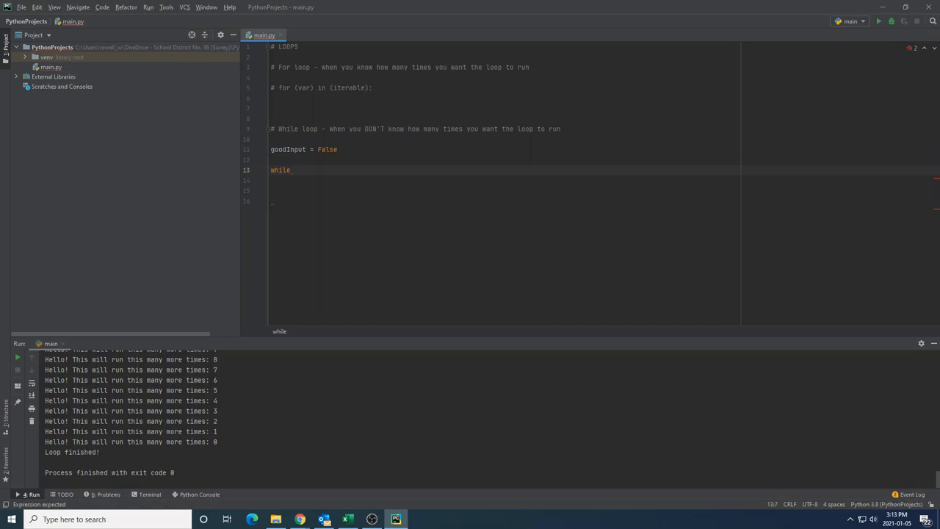
type("!")
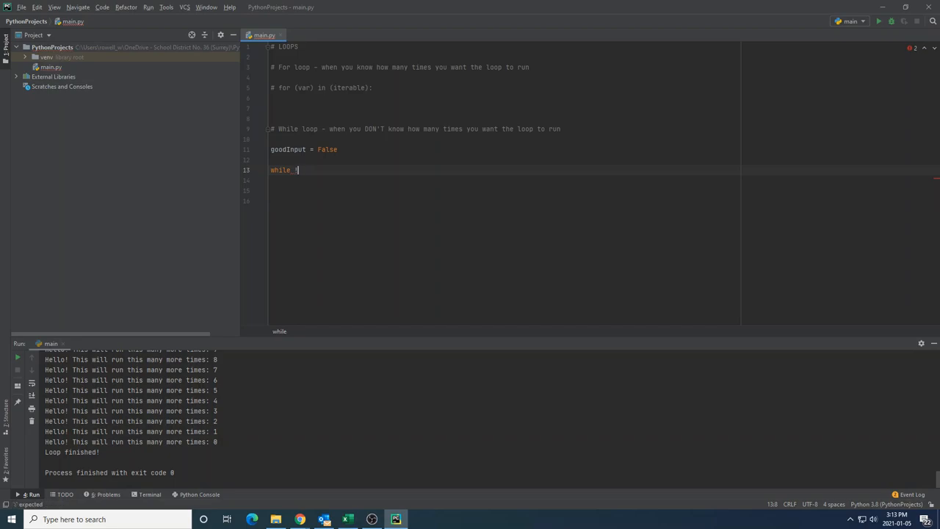
type("not")
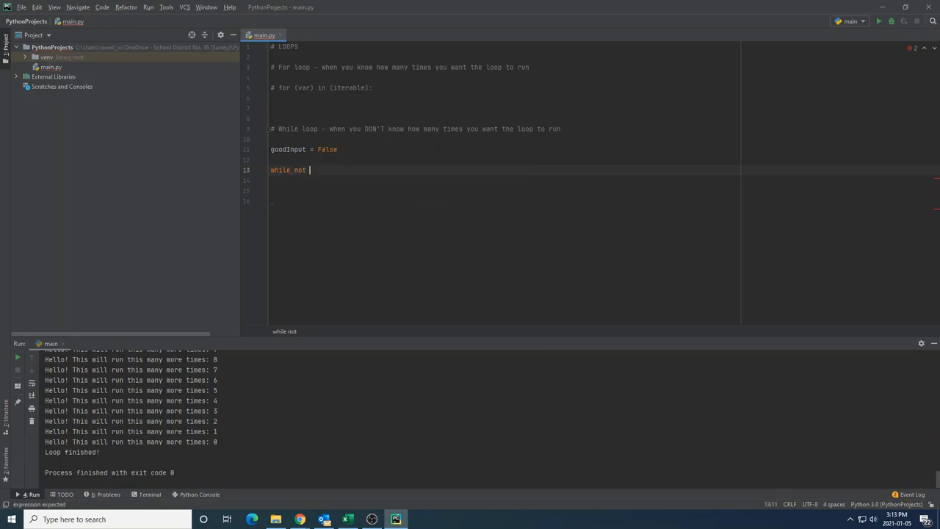
type("goodInput:")
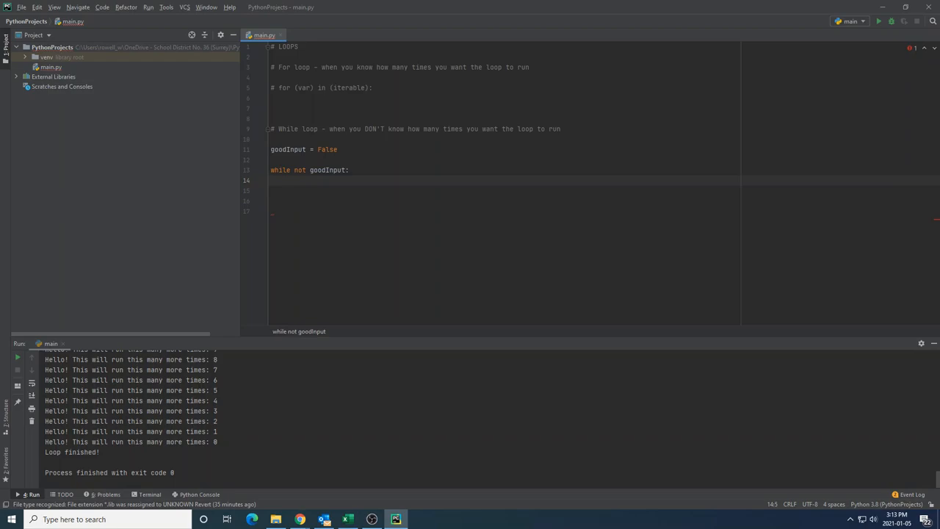
Assign userInput = input("1. Start game 2. Load game 3. Quit game") inside the loop.
type("userInput")
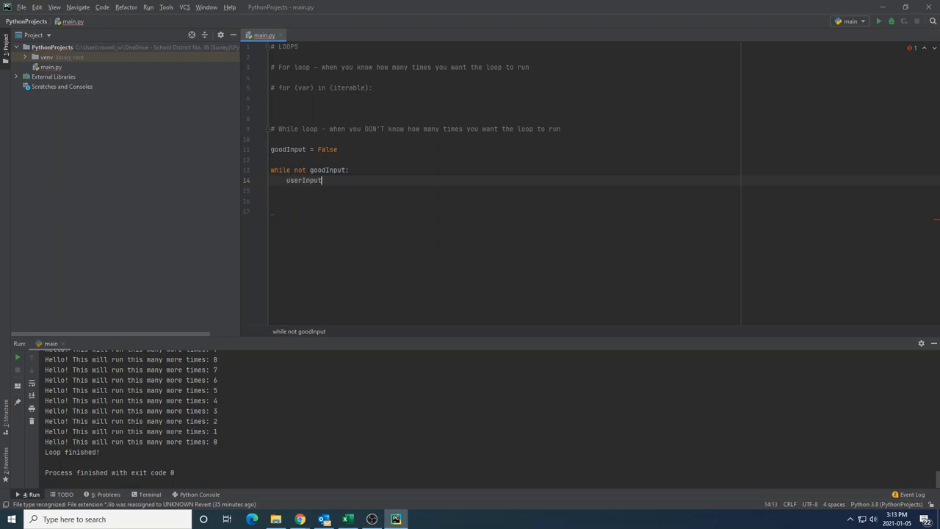
type("= Input()")
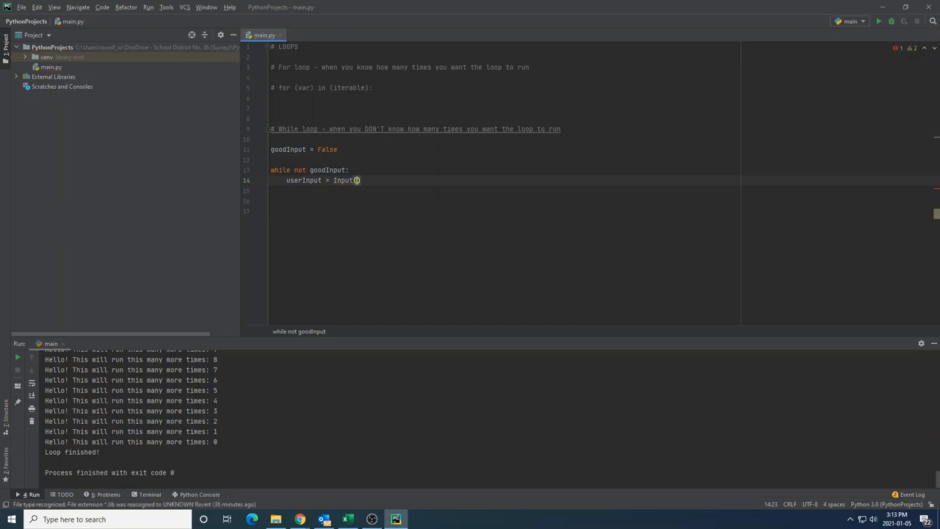
type("\"\"")
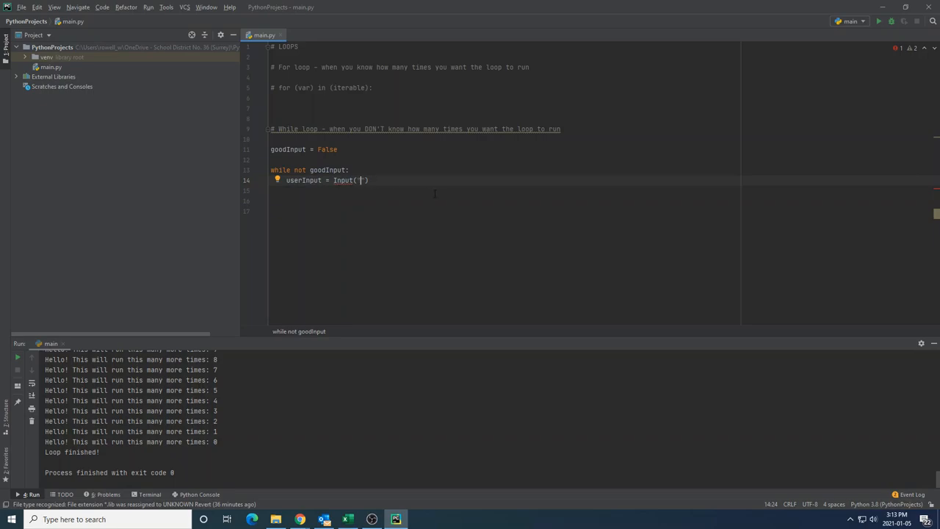
type("\"")
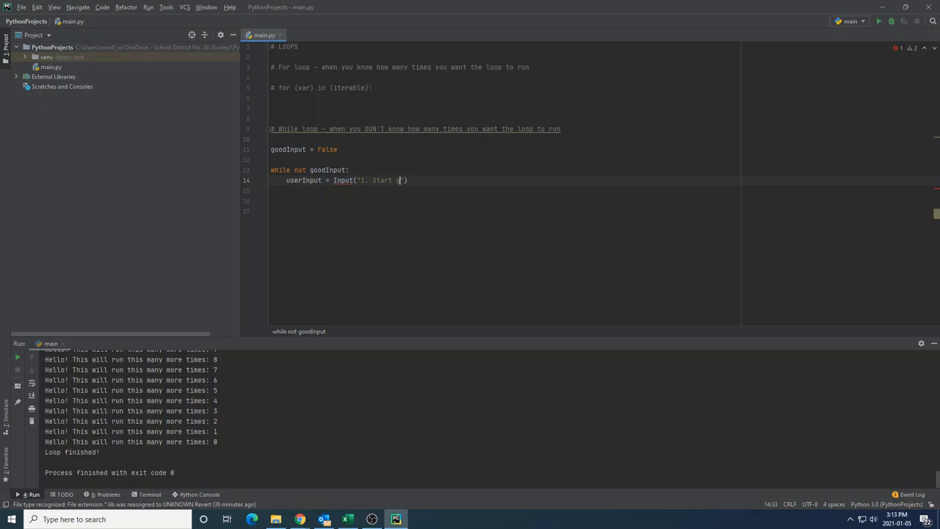
type("ame   2. Load game   3. Quit game")
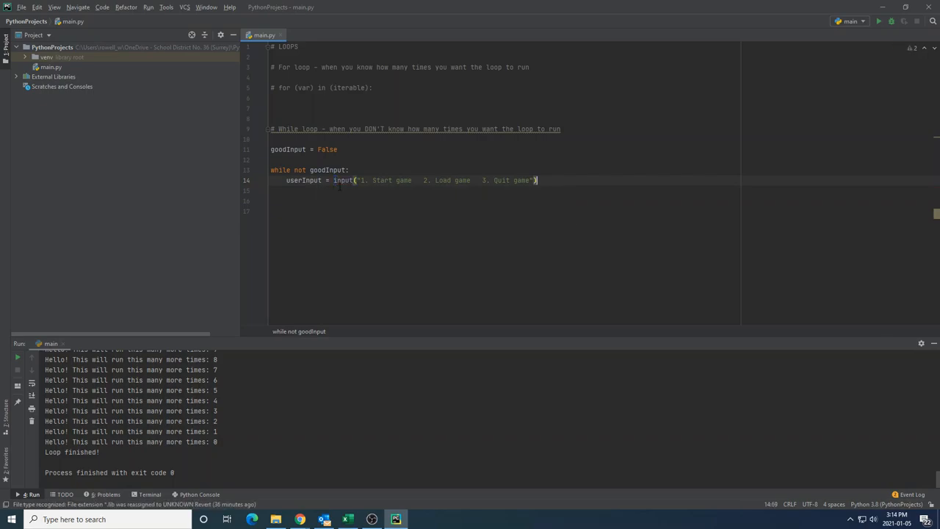
mouse_move(618, 219)
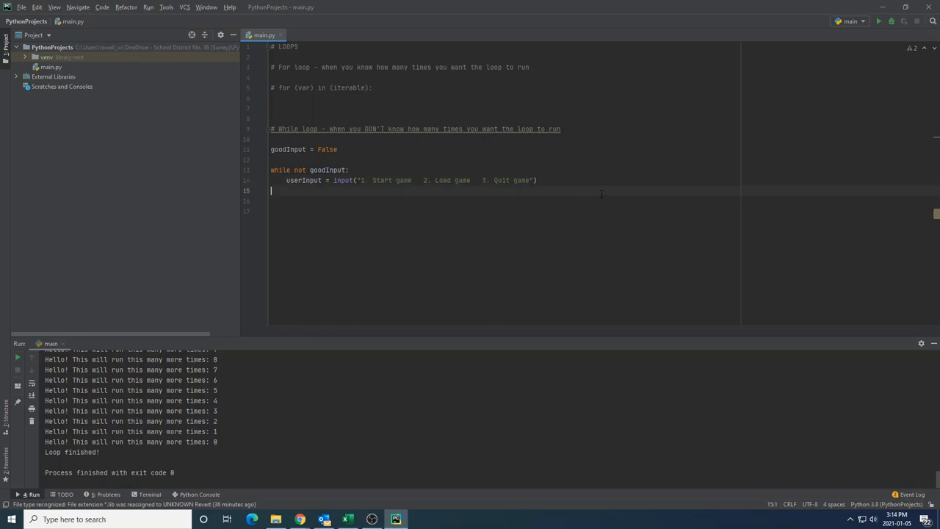
Insert \n before "2." and "3." in the prompt string and rerun to see the multi-line menu.
left_click(878, 21)
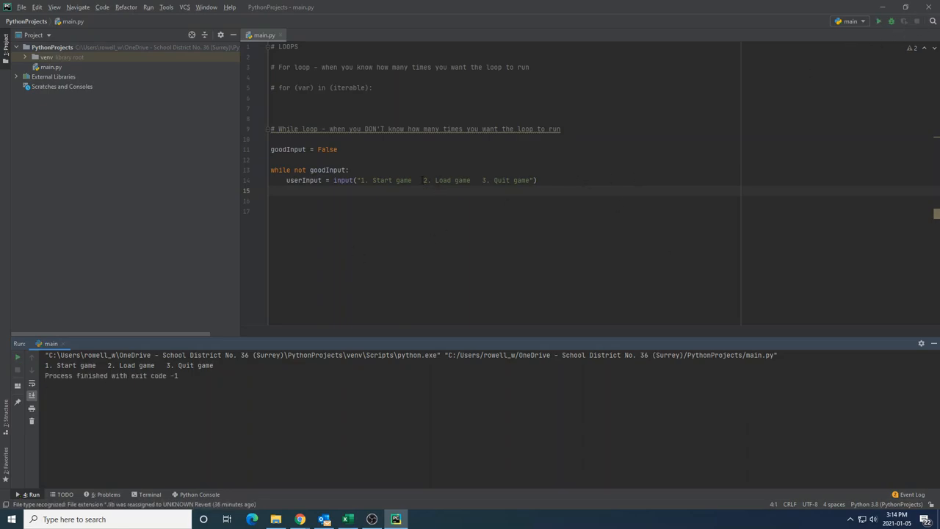
left_click(426, 179)
type("\\n")
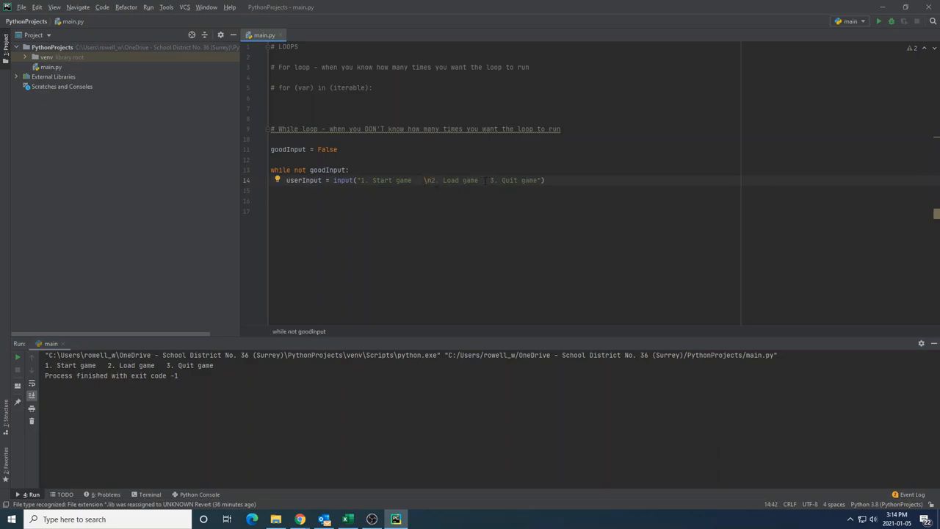
left_click(497, 179)
type("\\n")
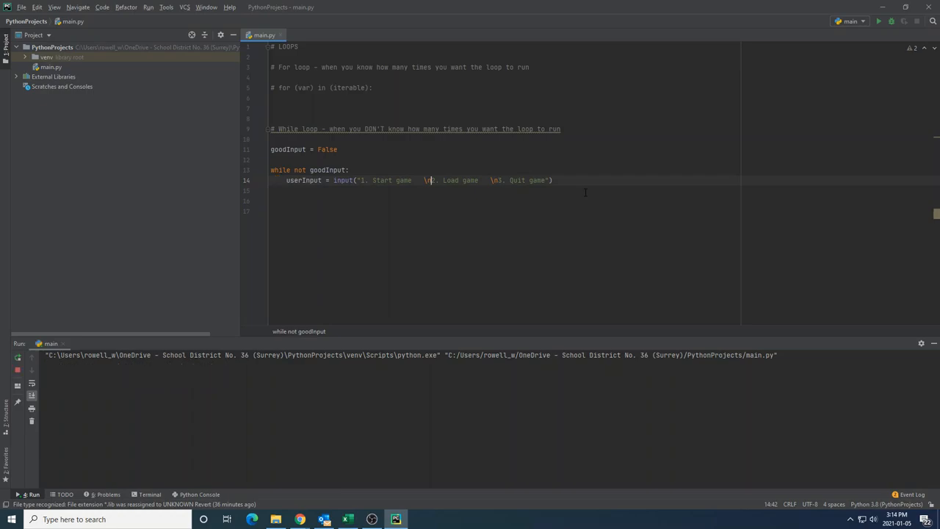
left_click(878, 20)
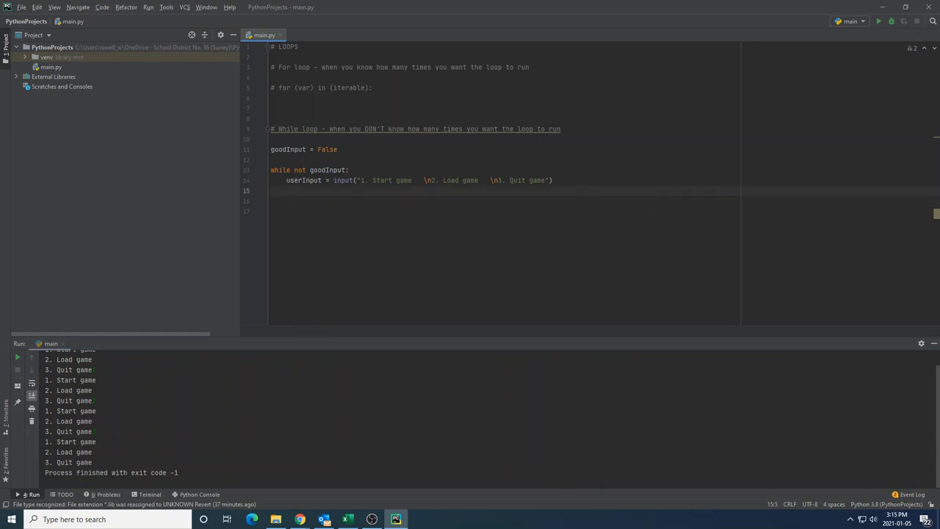
Add if/elif branches on userInput printing "Game started!" for 1 and "Game loaded" for 2.
type("if(userInput)")
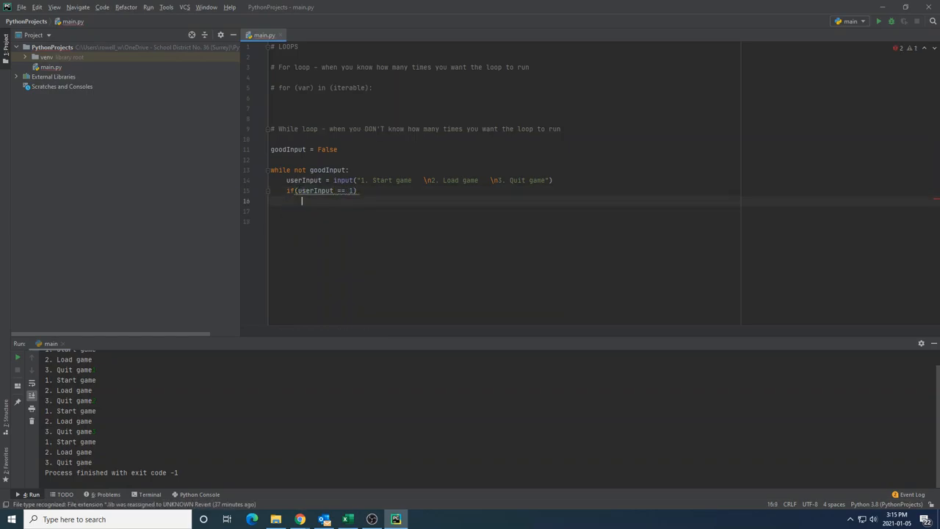
type(":")
type("print(\"")
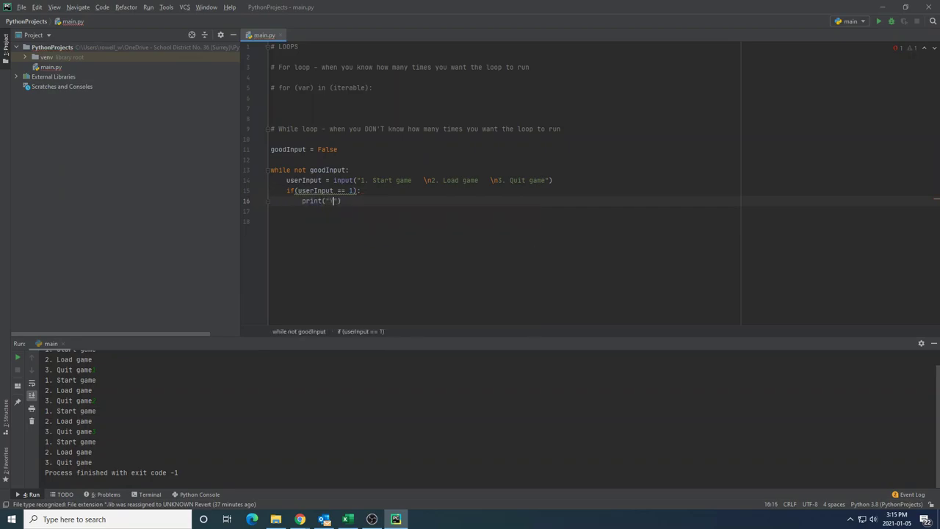
type("Game started!")
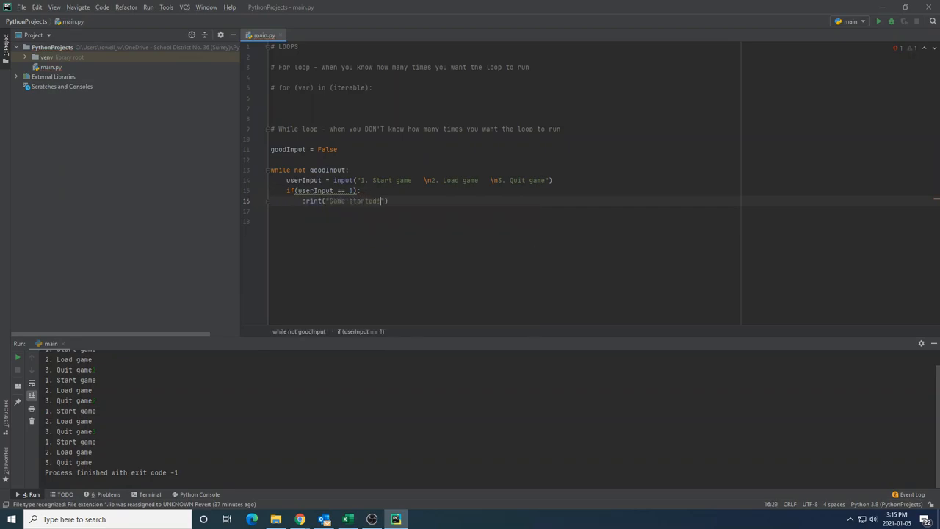
type("if(")
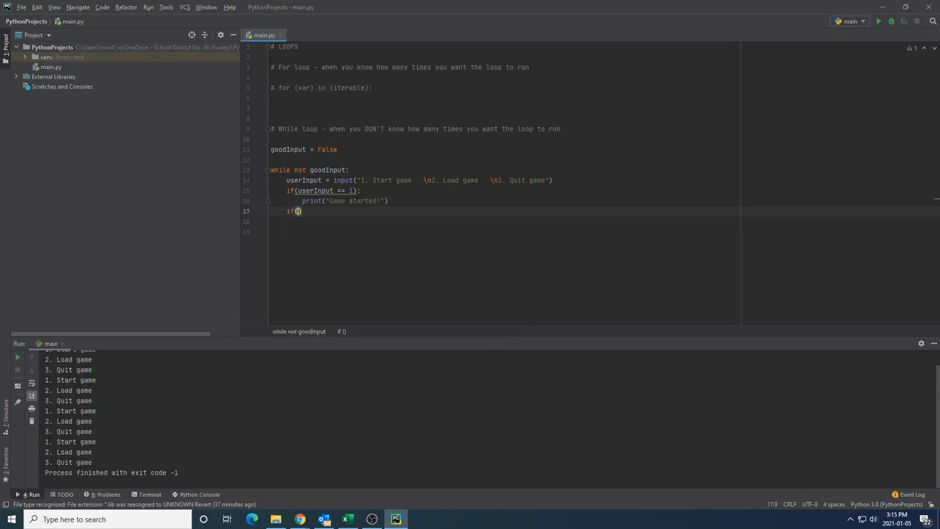
type("userInput ==")
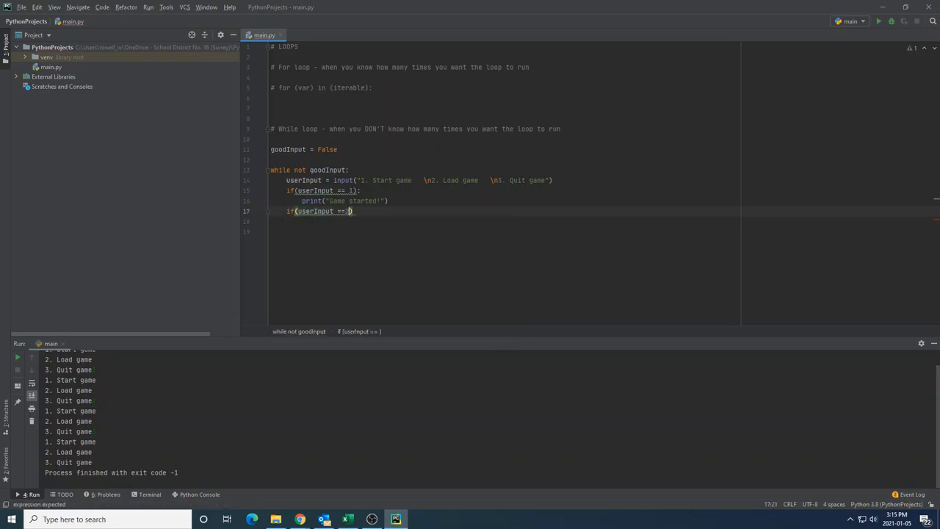
type("2 ):")
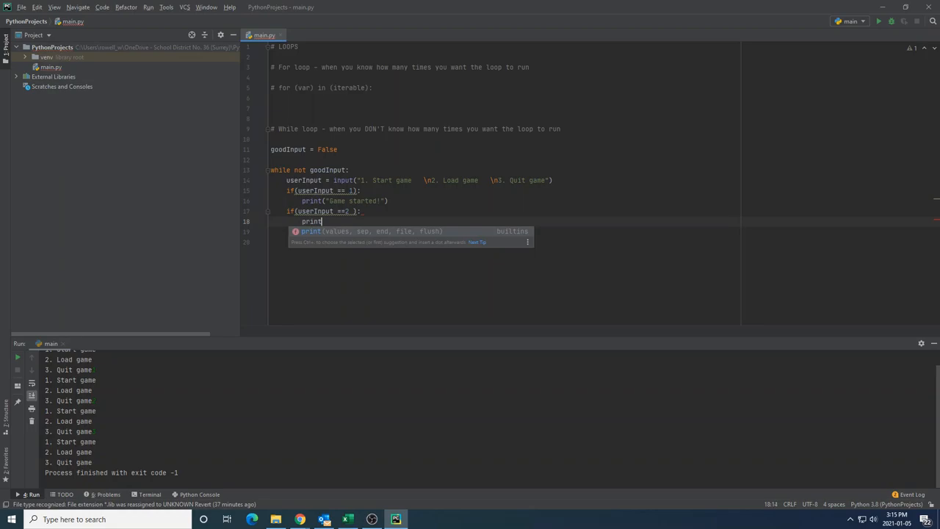
type("(\"Game loaded\"")
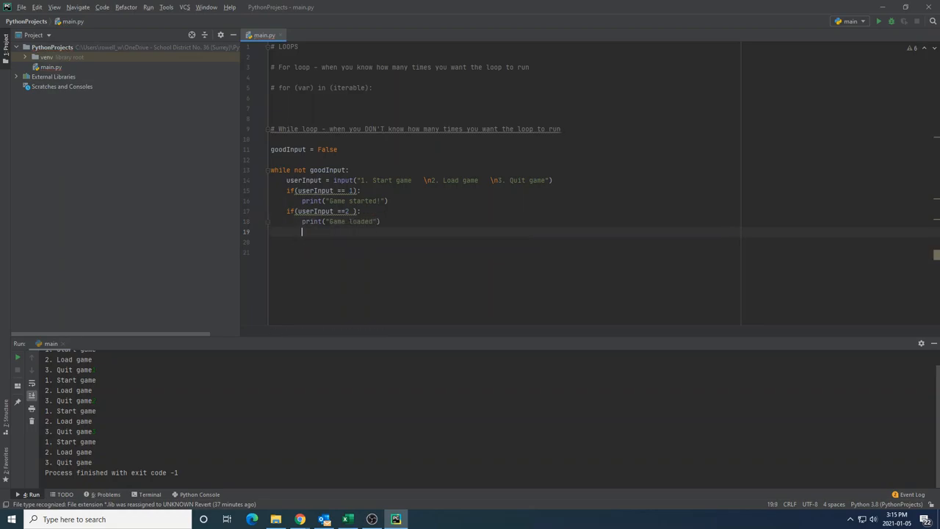
Add the quit branch for 3 and an else printing "Bad input. Please try again and listen this time!".
type("if(userInput == 3):")
type("else")
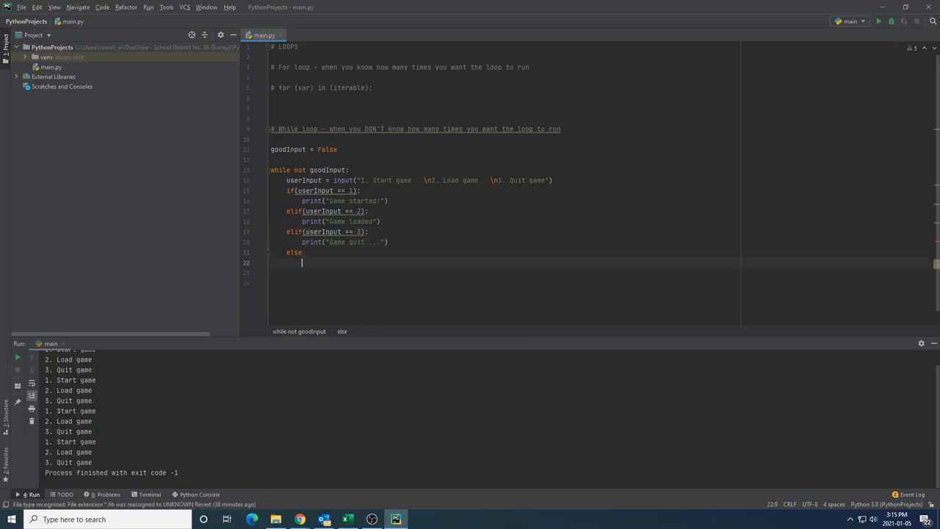
key("Backspace")
type("print()")
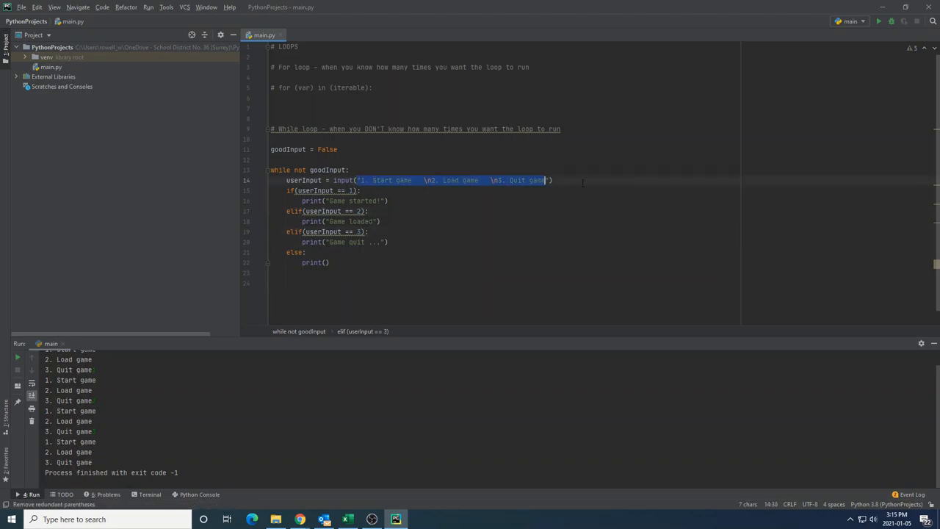
left_click(552, 179)
type("\"")
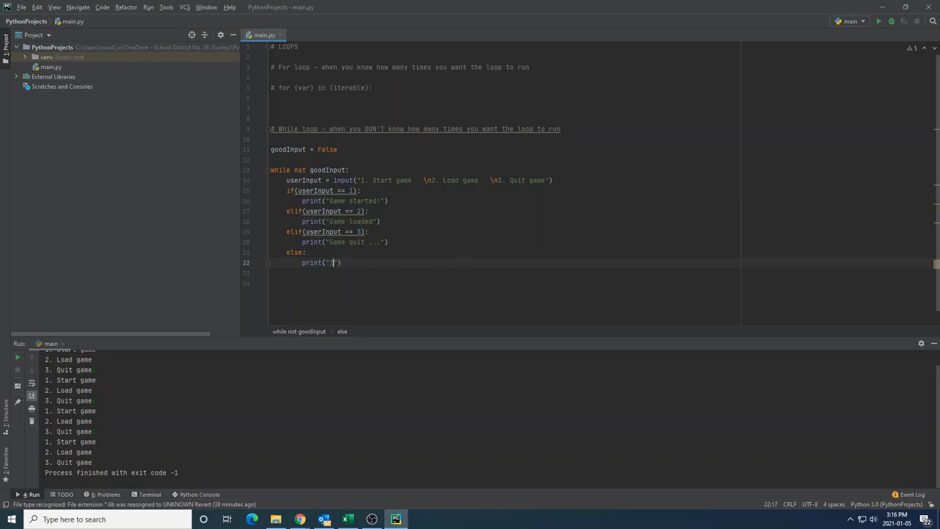
type("Bad input. lease try again and listen this time!")
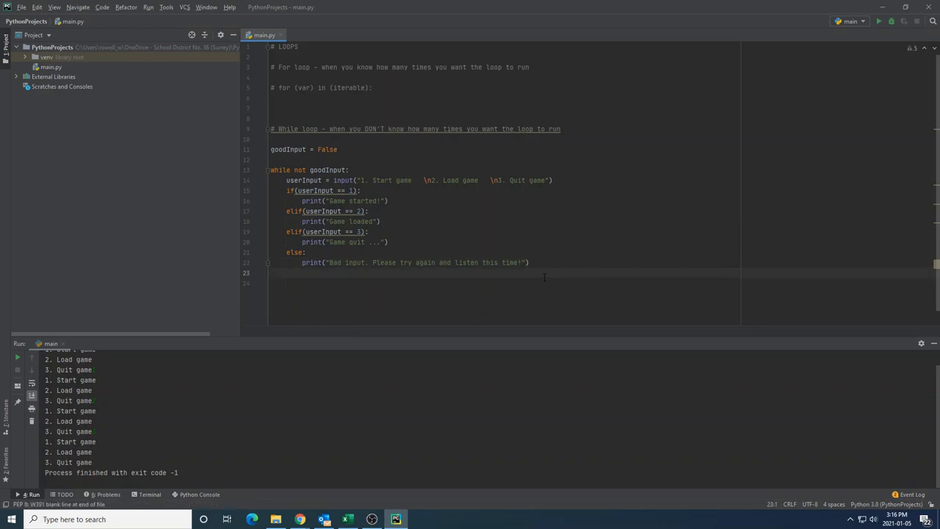
Test the menu, then wrap input(...) in int() and add a blank line after the "Game started!" print.
left_click(878, 21)
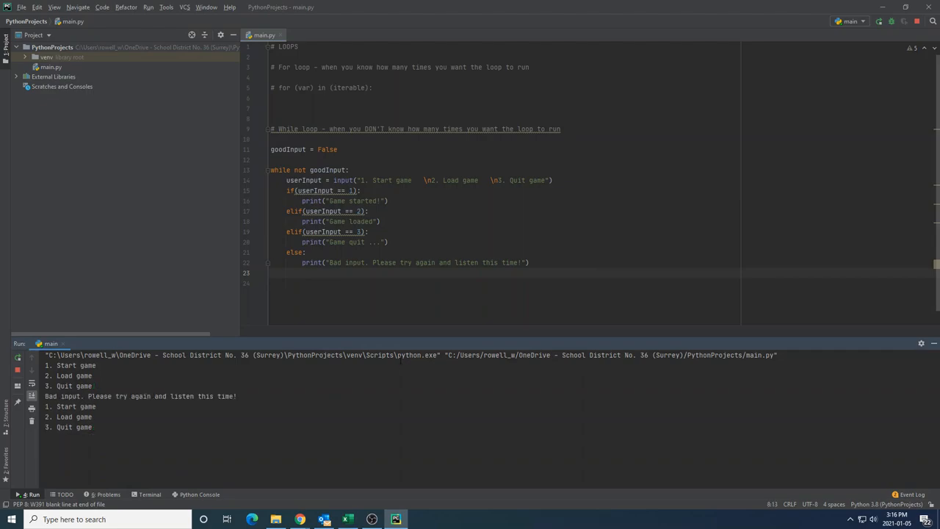
left_click(917, 20)
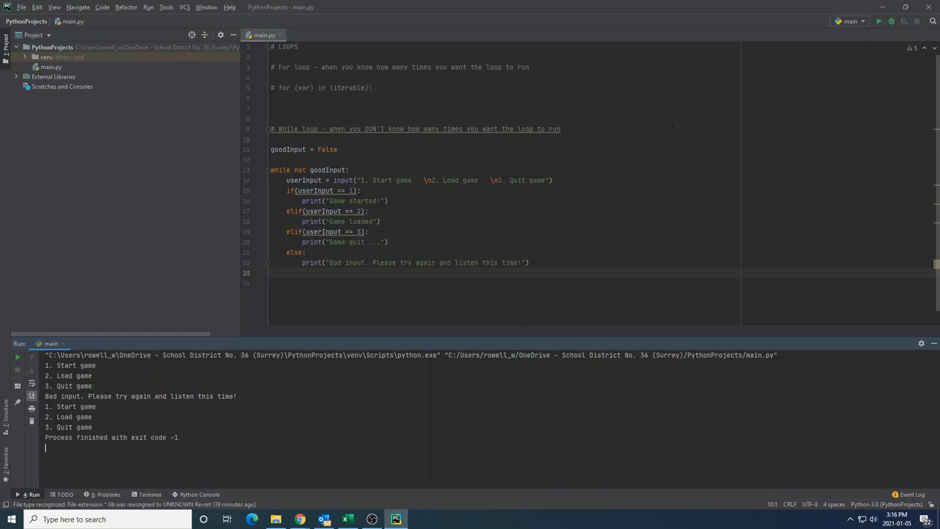
double_click(303, 180)
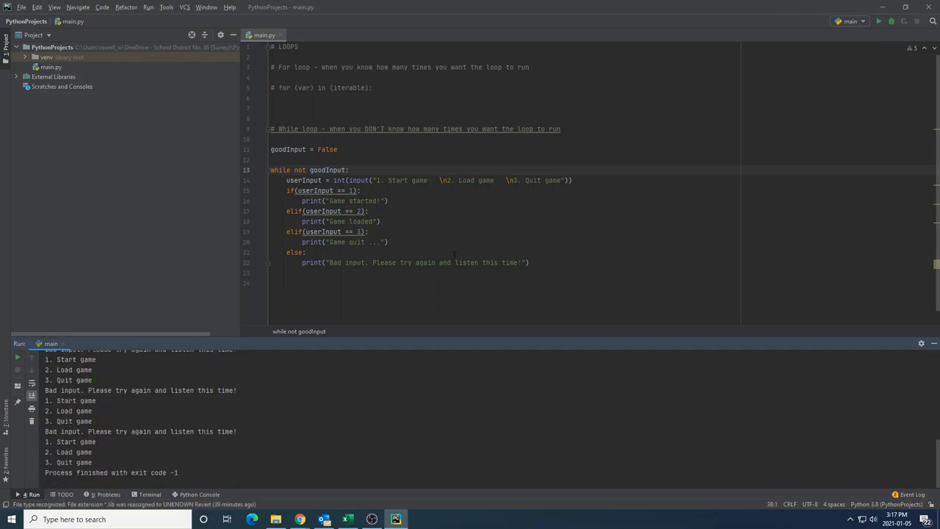
left_click(390, 200)
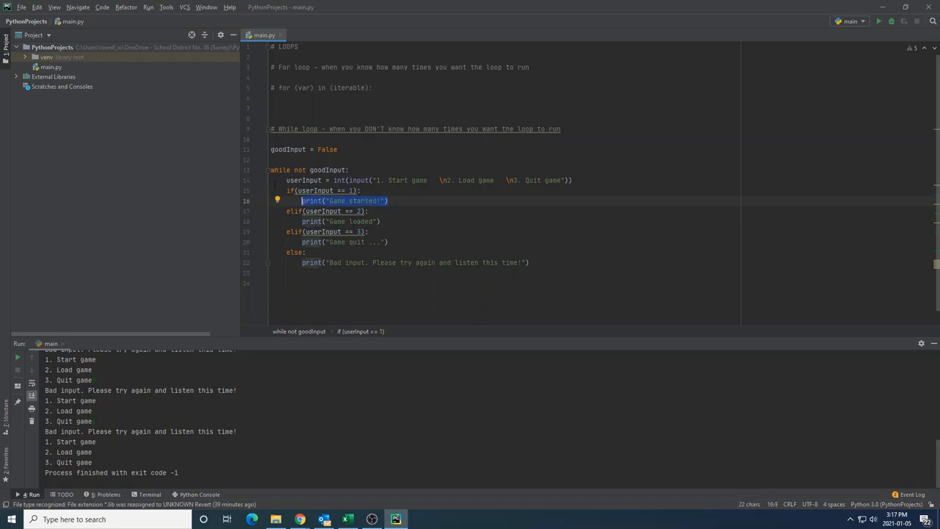
key("enter")
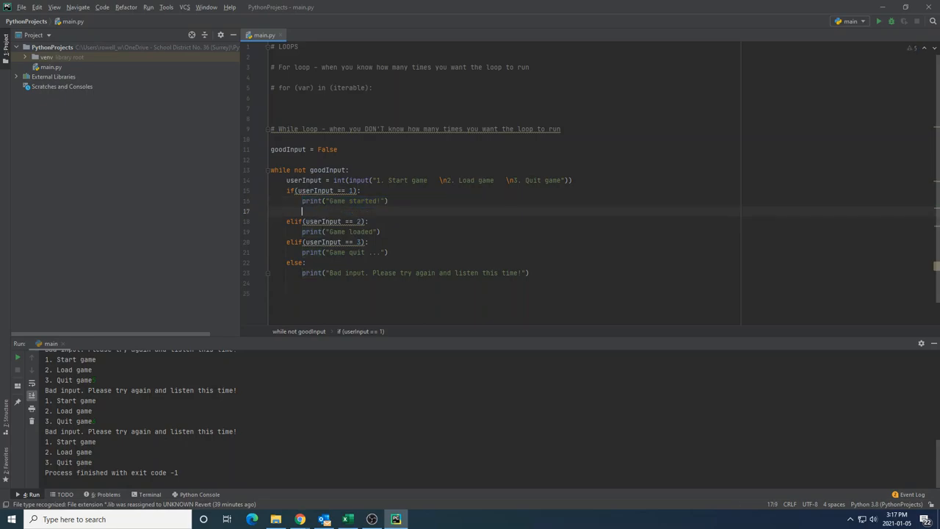
Set goodInput = True under the start and quit branches, add break under load, and test-run.
type("goodInput = True")
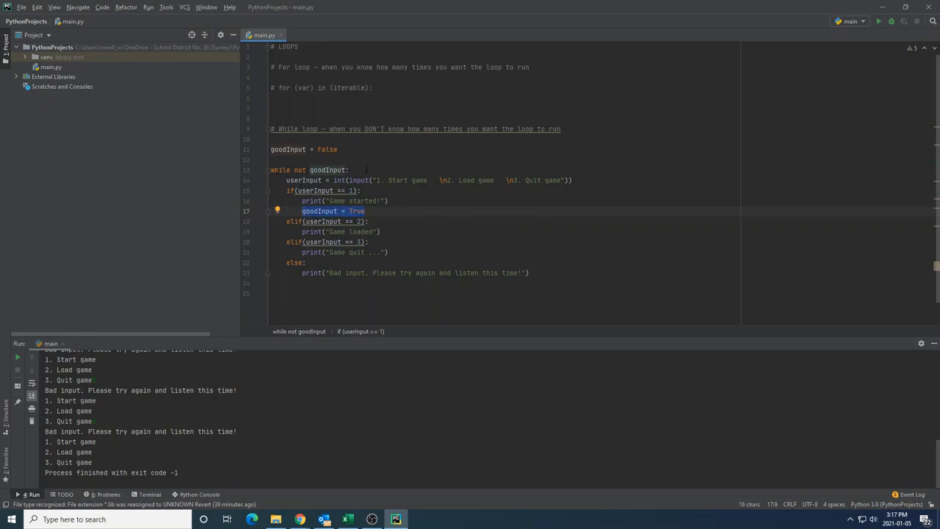
left_click(878, 20)
type("1")
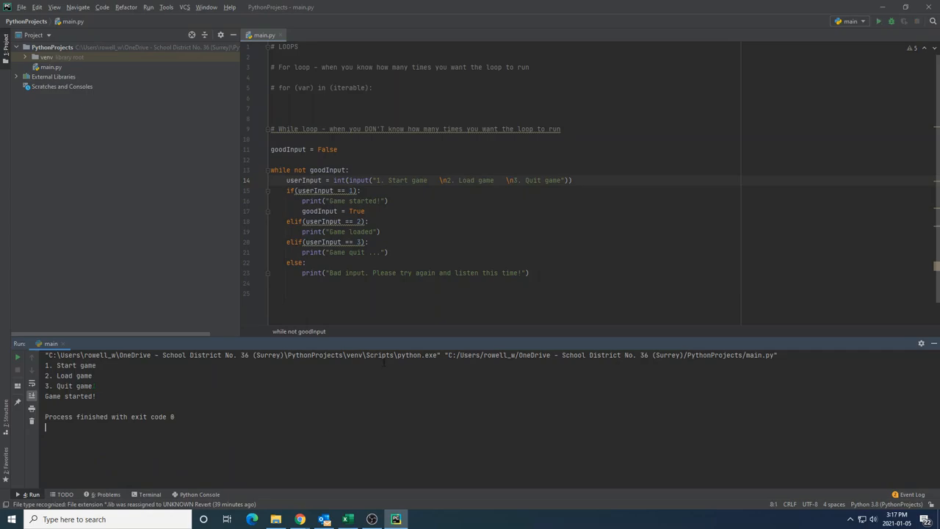
left_click(381, 232)
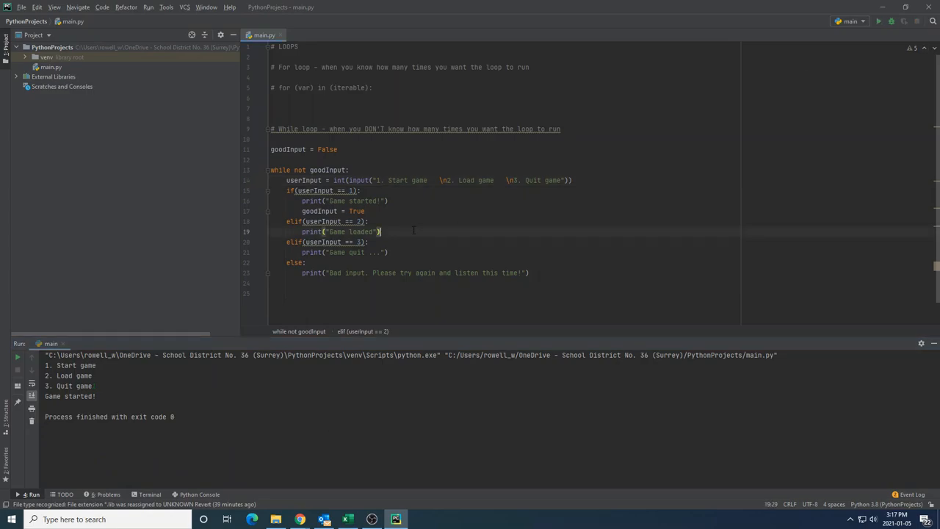
type("break")
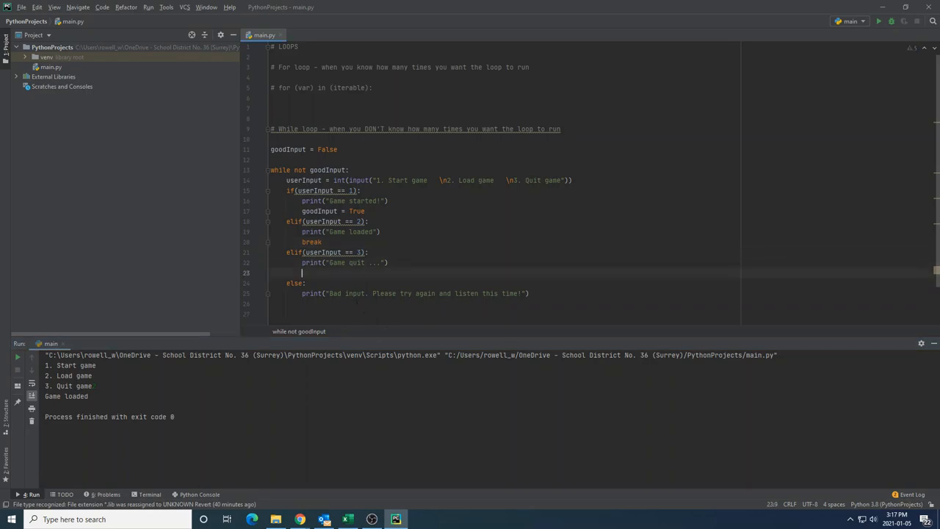
type("goodInput = True")
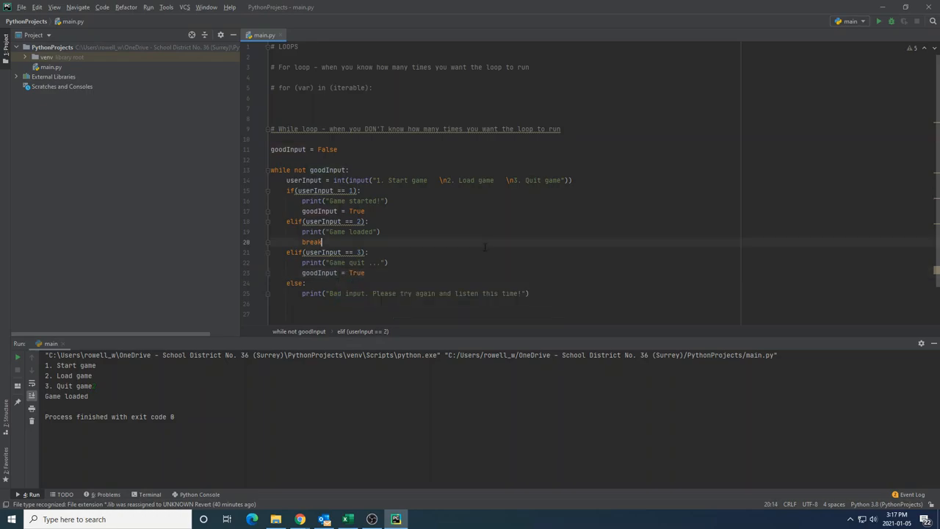
left_click(878, 20)
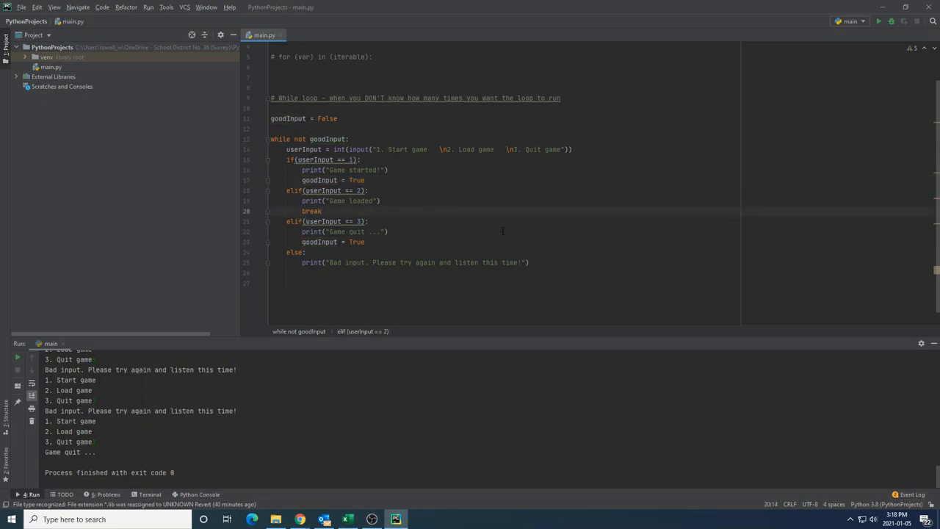
mouse_move(649, 170)
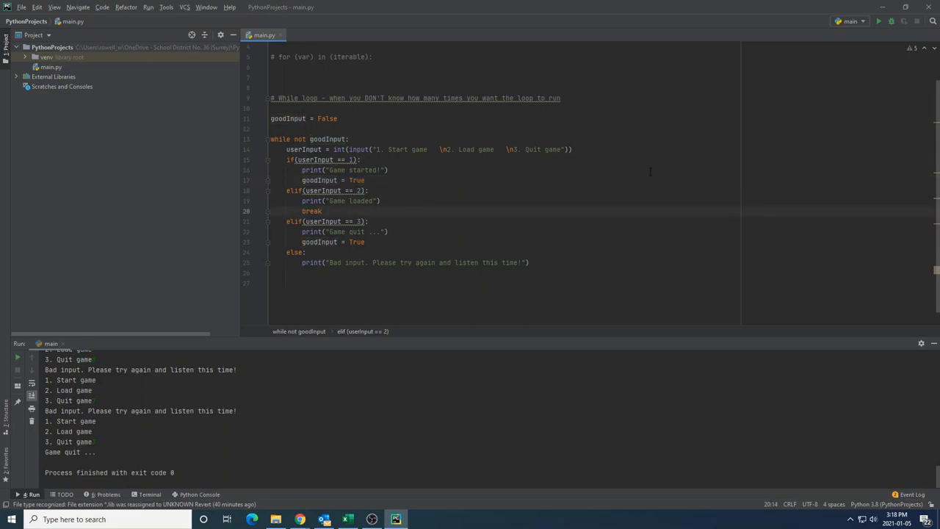